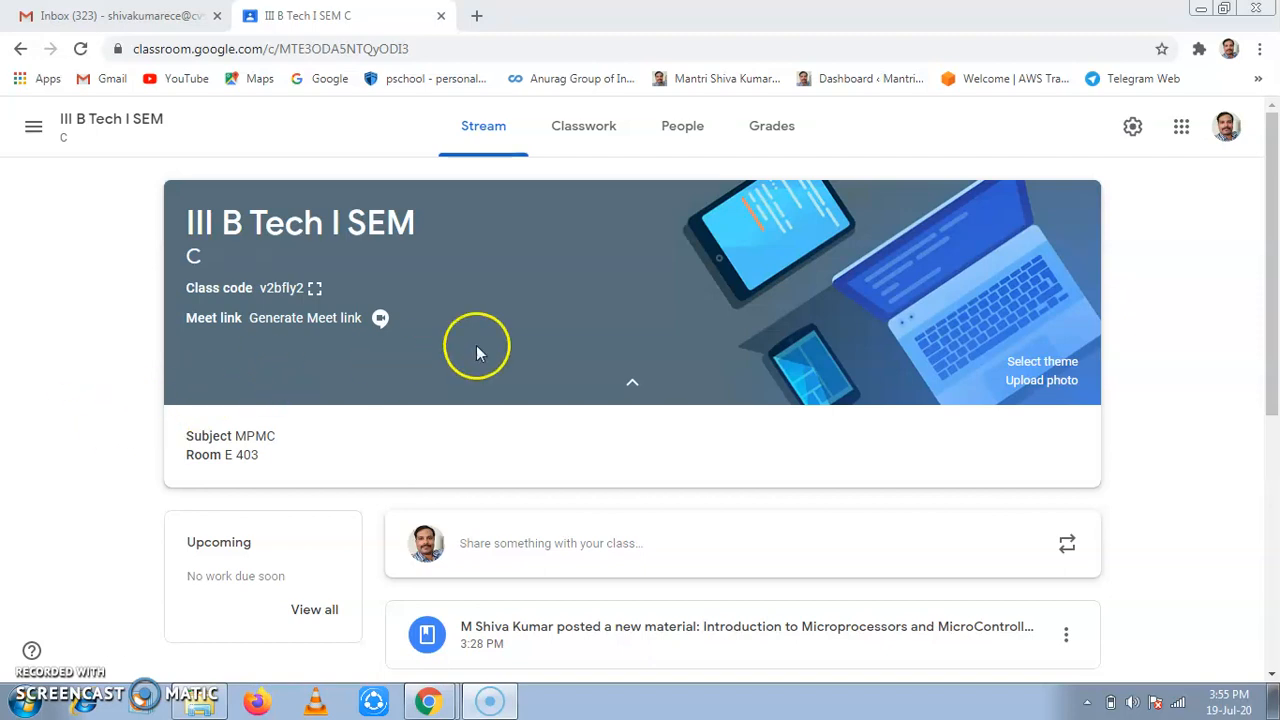
mouse_move(640, 277)
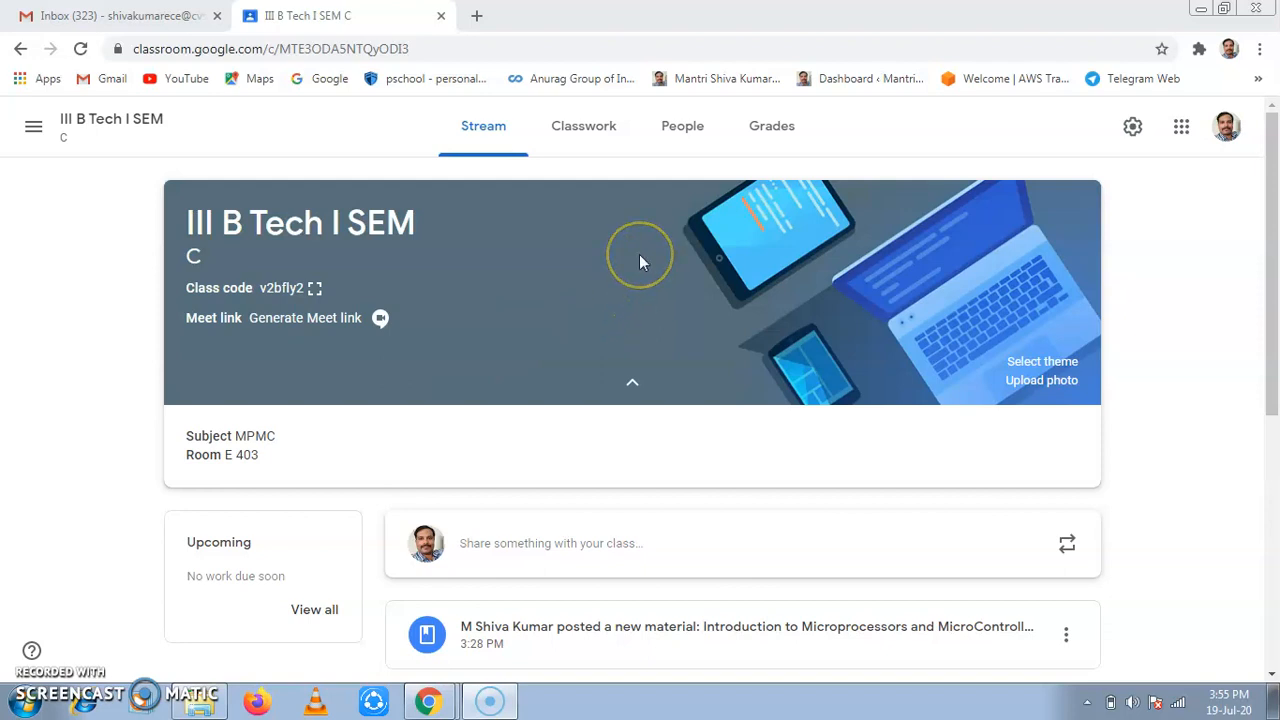
mouse_move(640, 262)
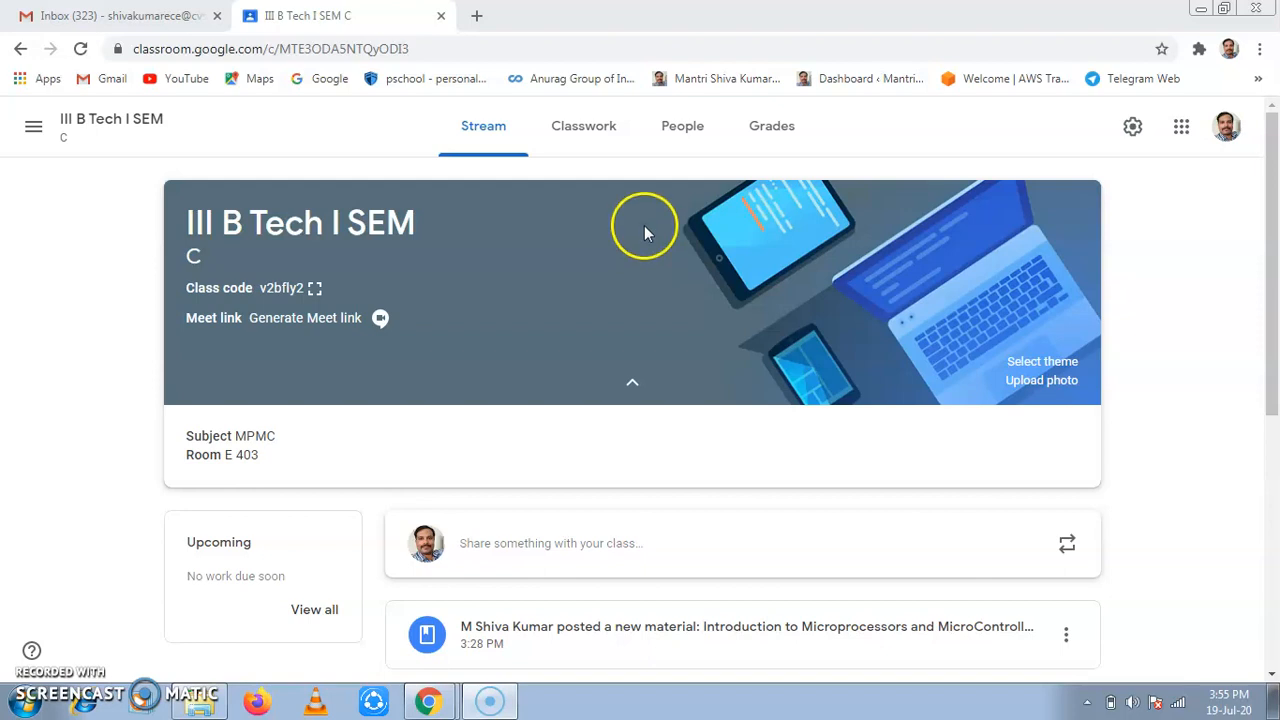
mouse_move(584, 125)
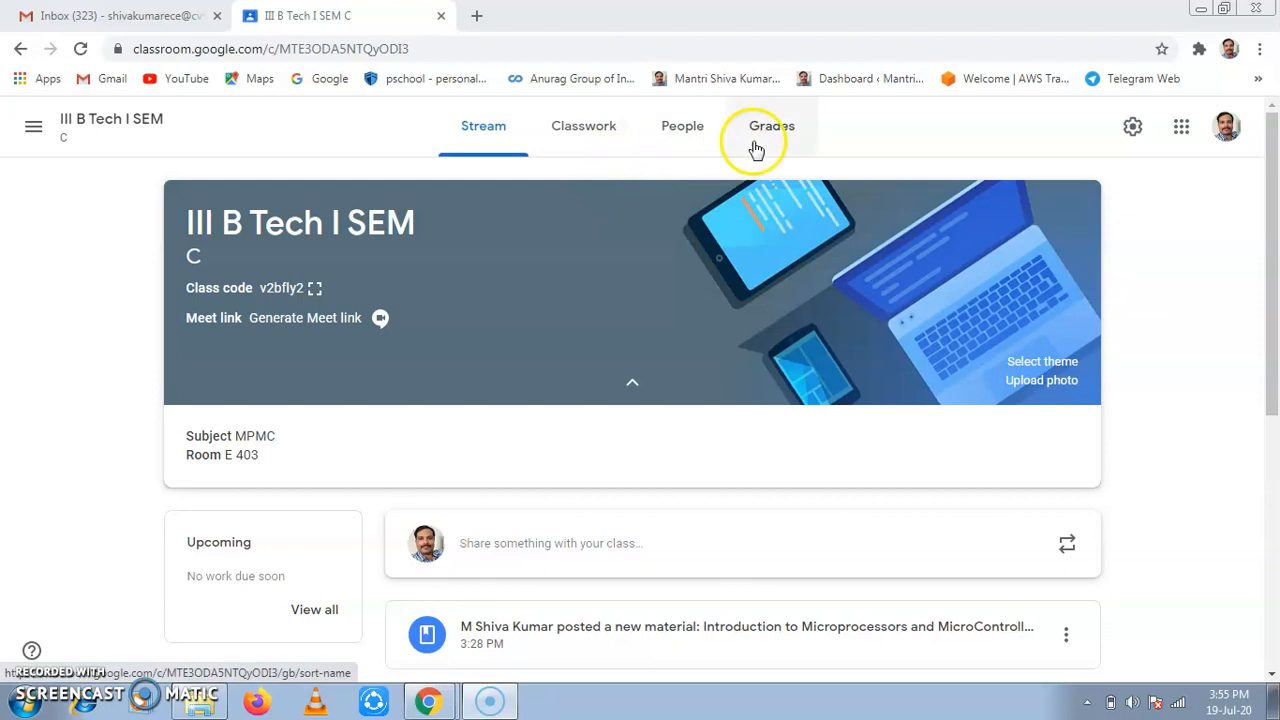
mouse_move(658, 125)
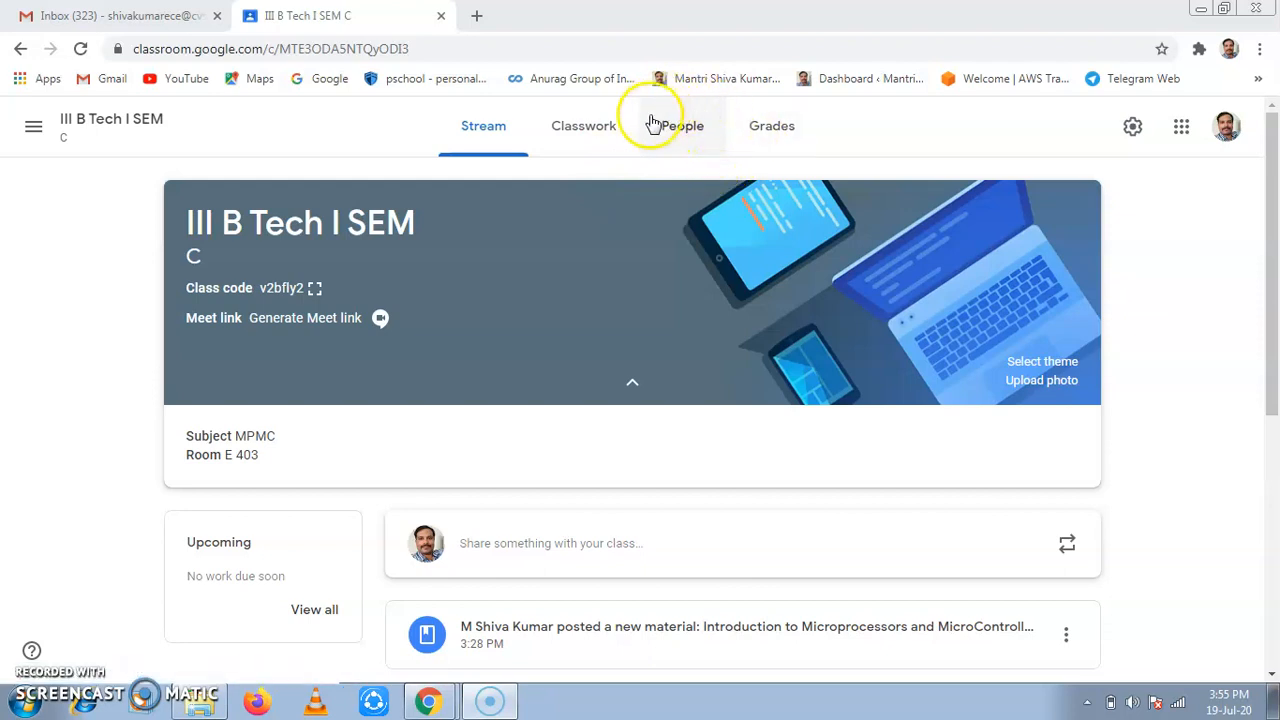
mouse_move(682, 135)
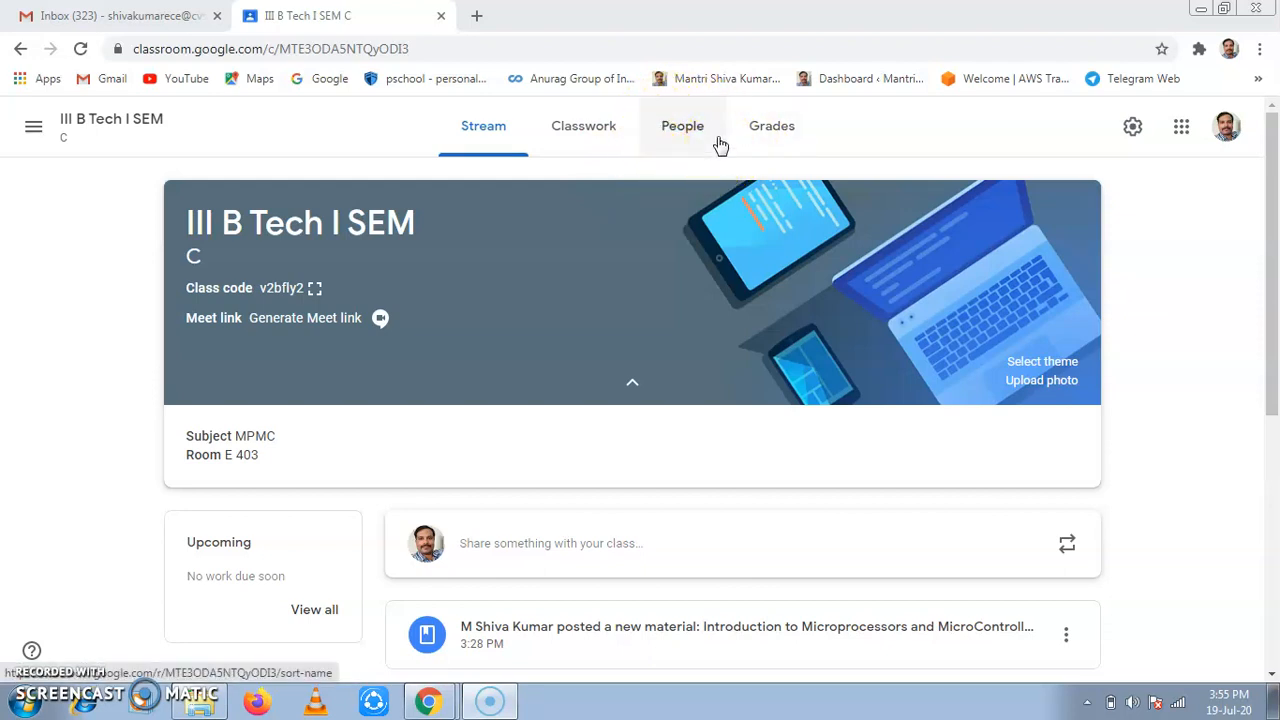
mouse_move(667, 118)
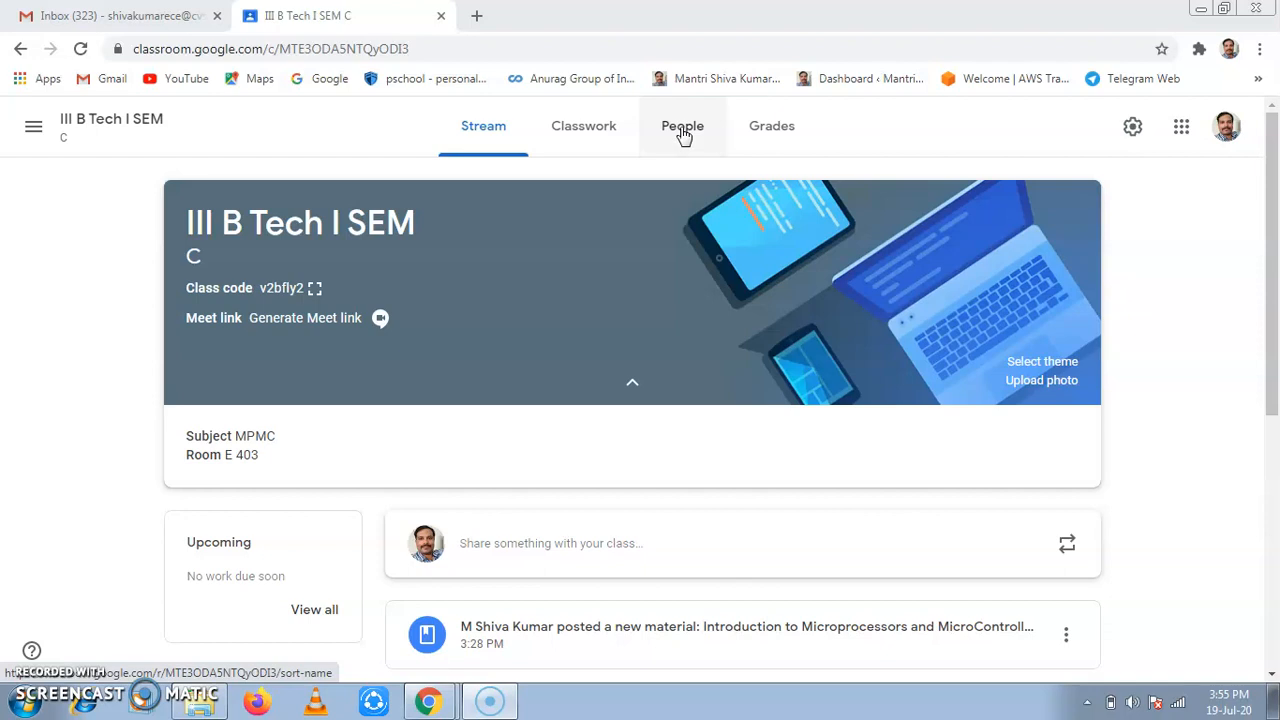
Switch to the People tab to show the class's Teachers and Students lists.
click(683, 125)
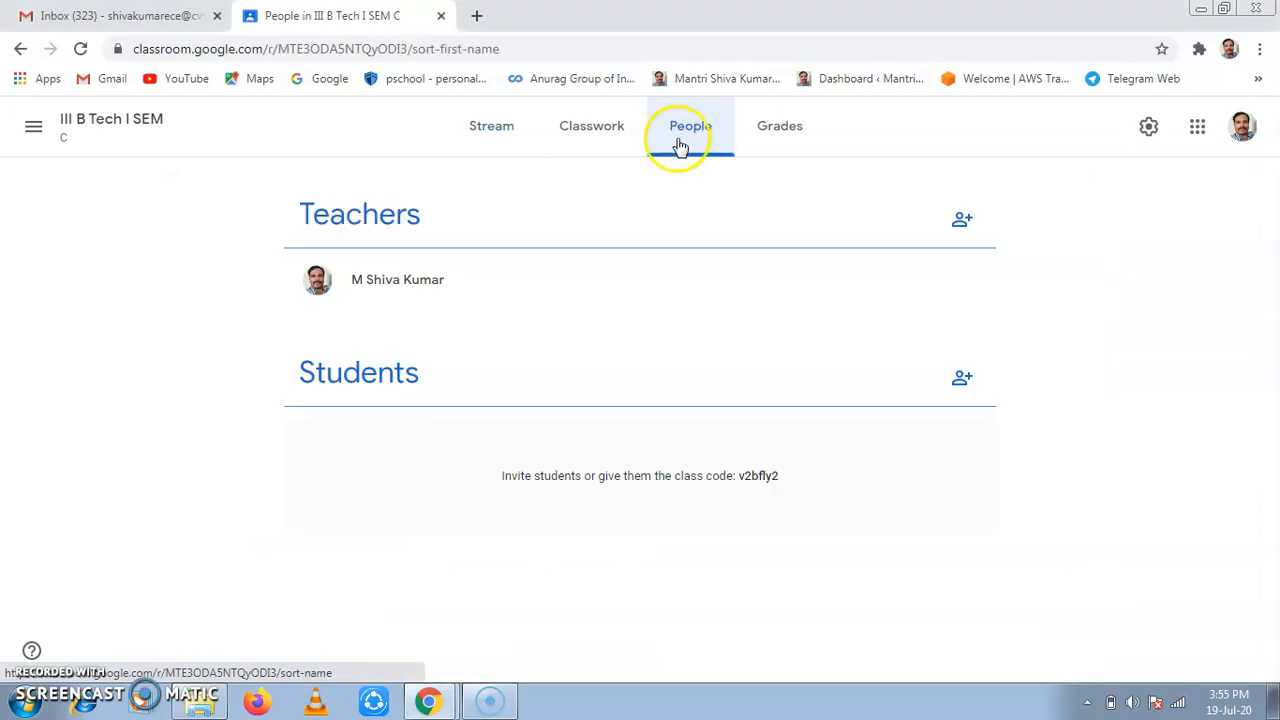
mouse_move(565, 318)
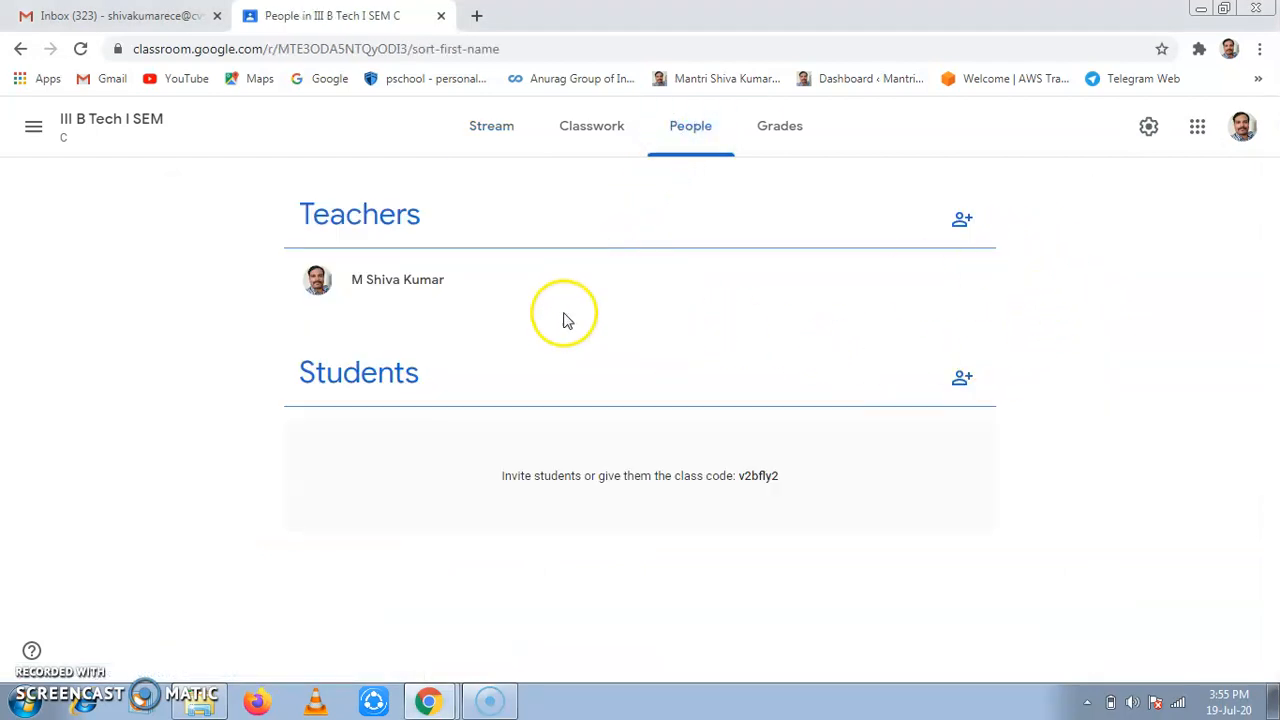
mouse_move(944, 271)
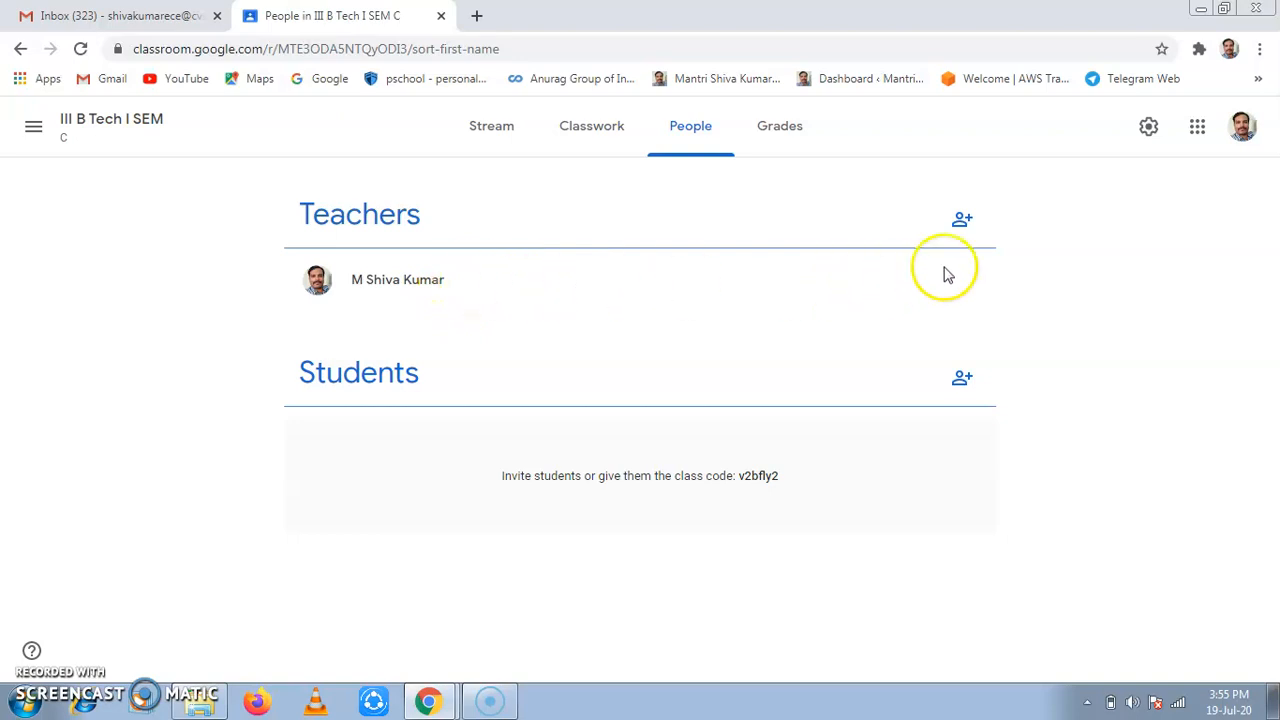
mouse_move(315, 175)
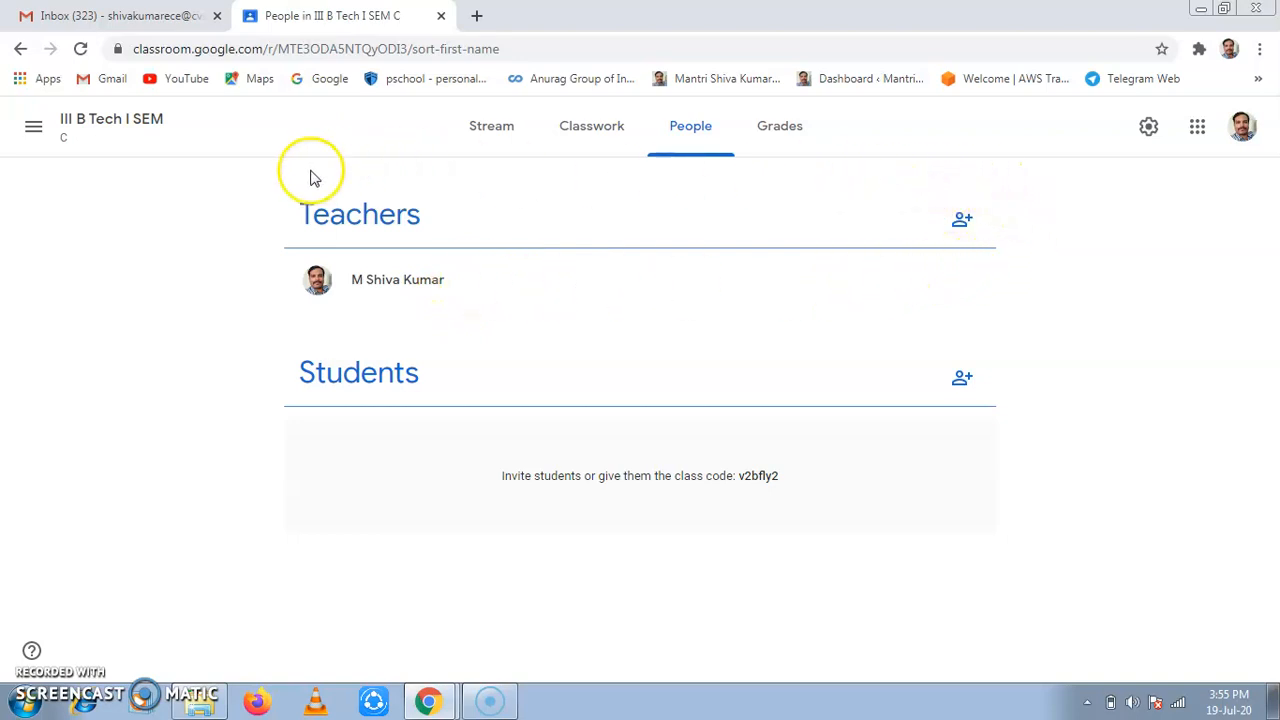
mouse_move(962, 219)
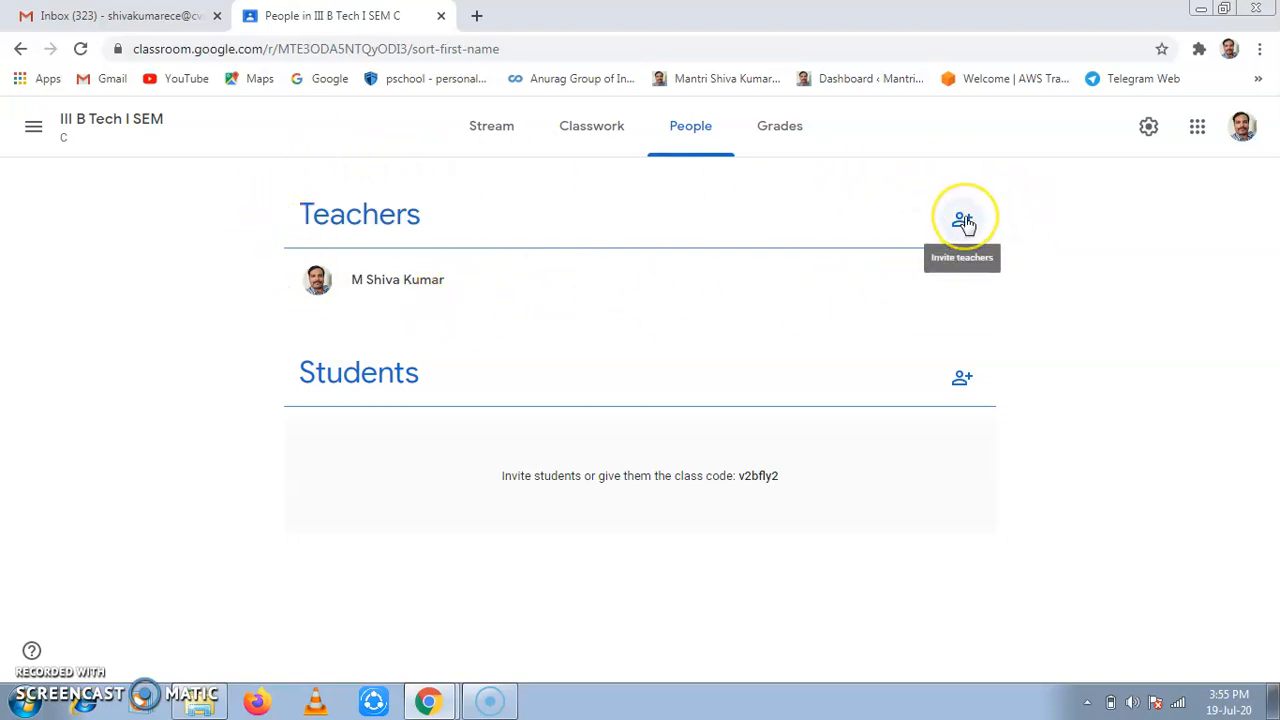
click(962, 218)
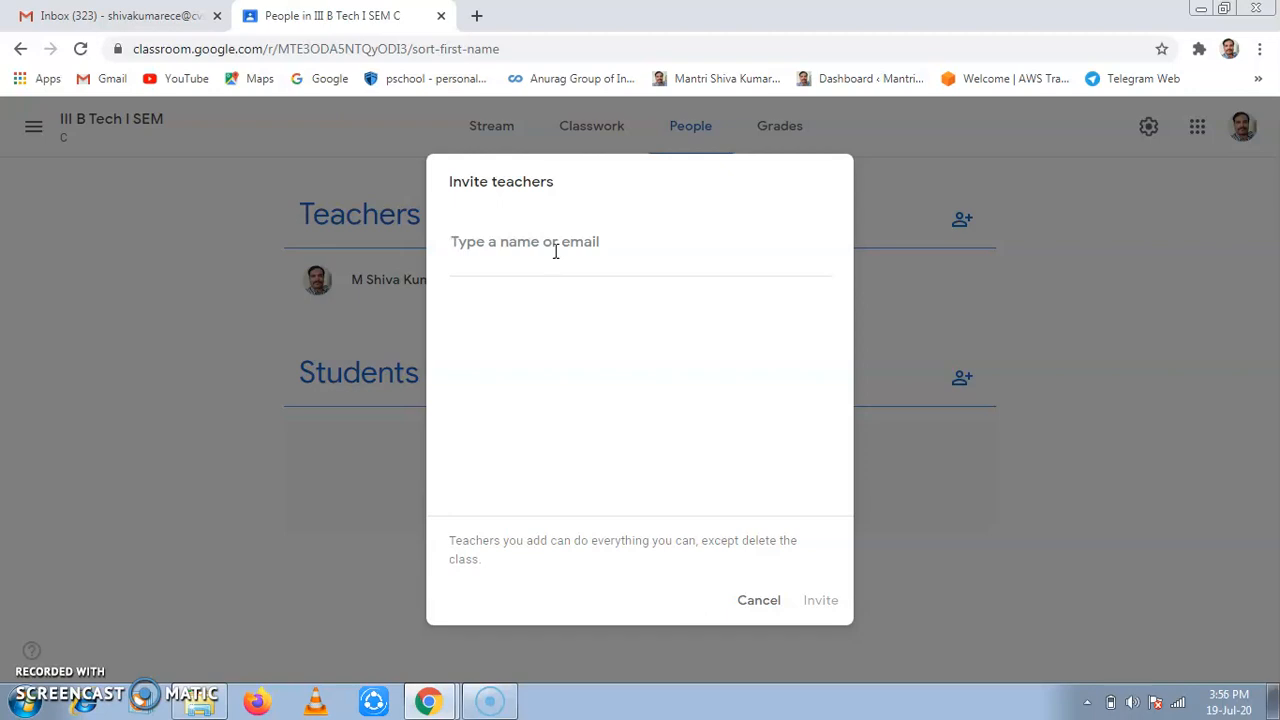
mouse_move(759, 600)
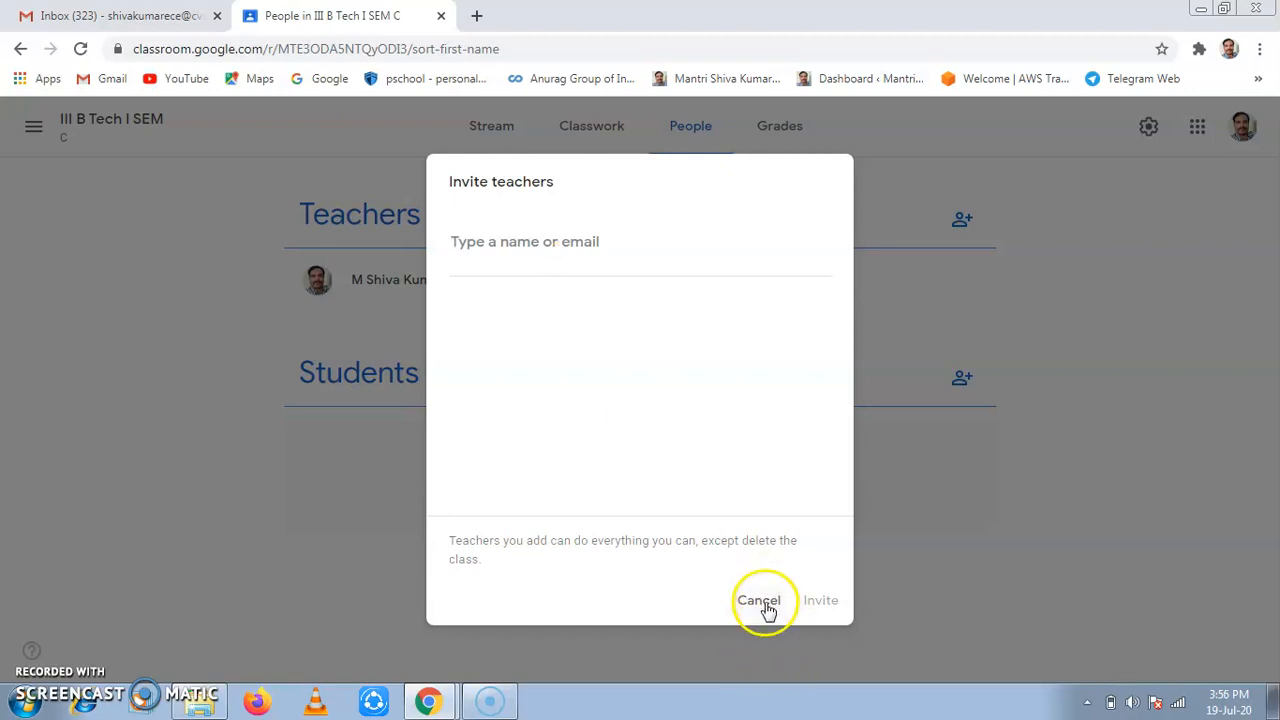
click(758, 600)
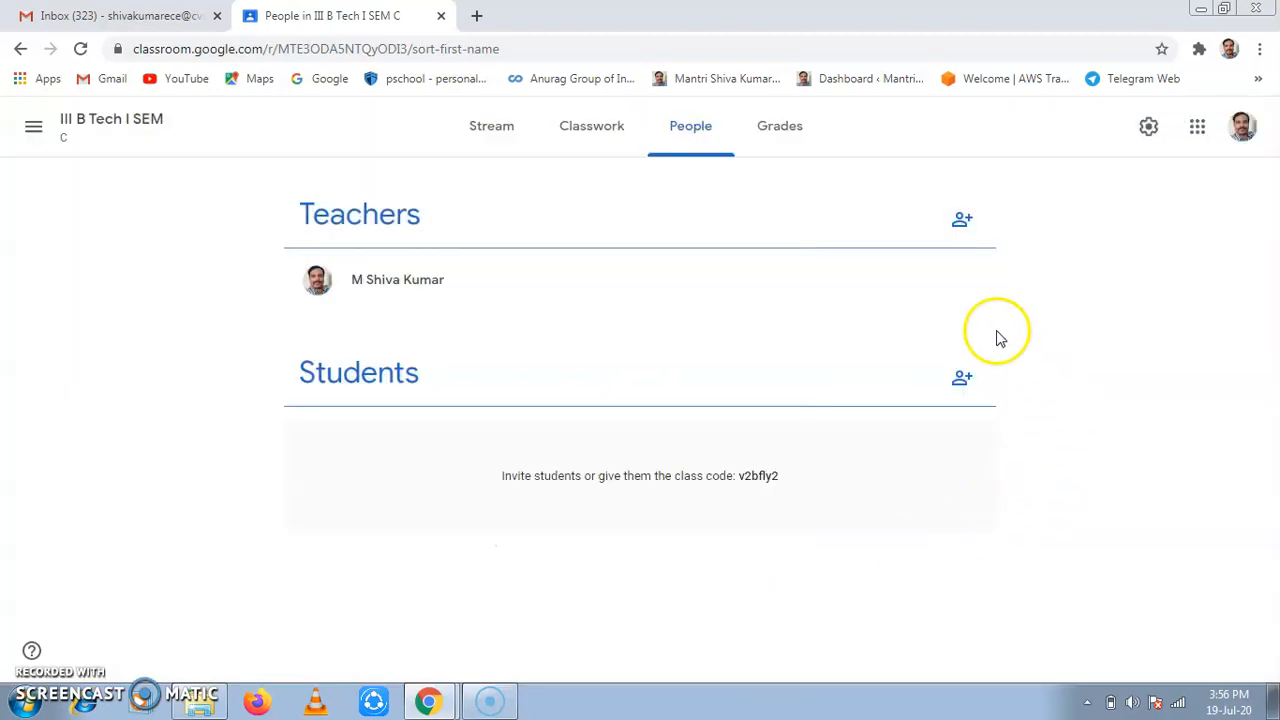
mouse_move(490, 325)
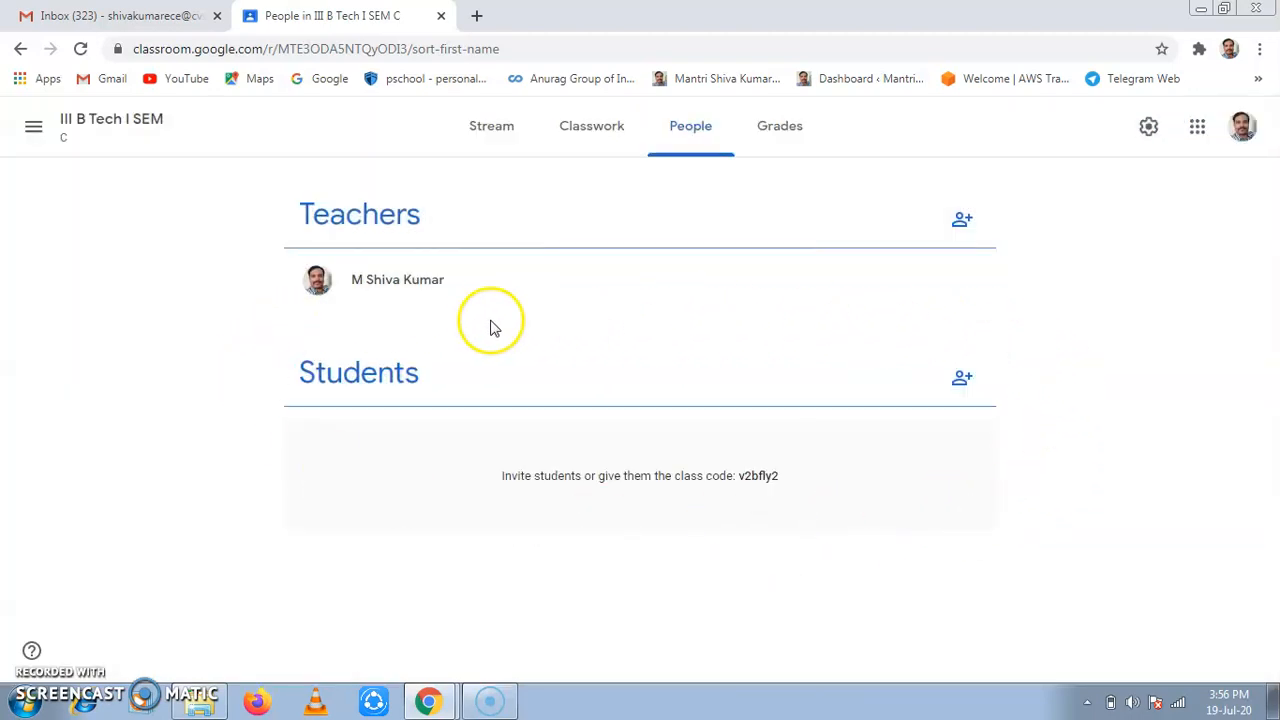
mouse_move(977, 471)
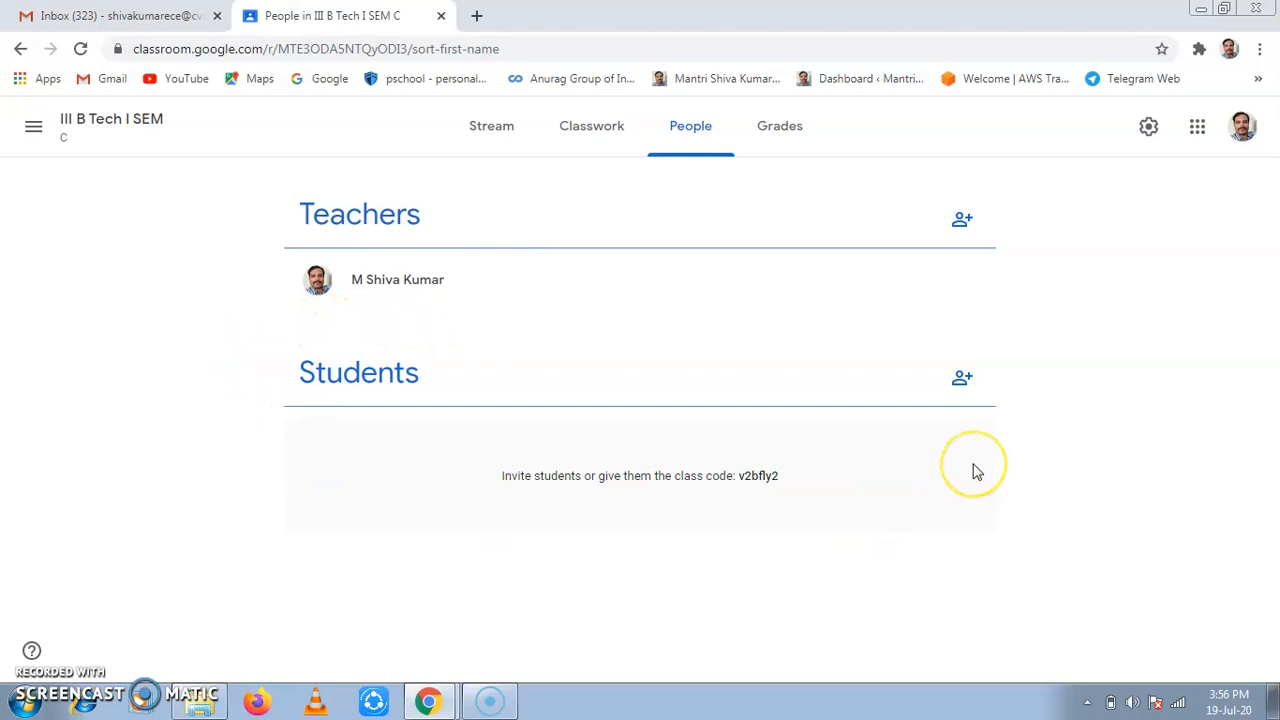
mouse_move(975, 463)
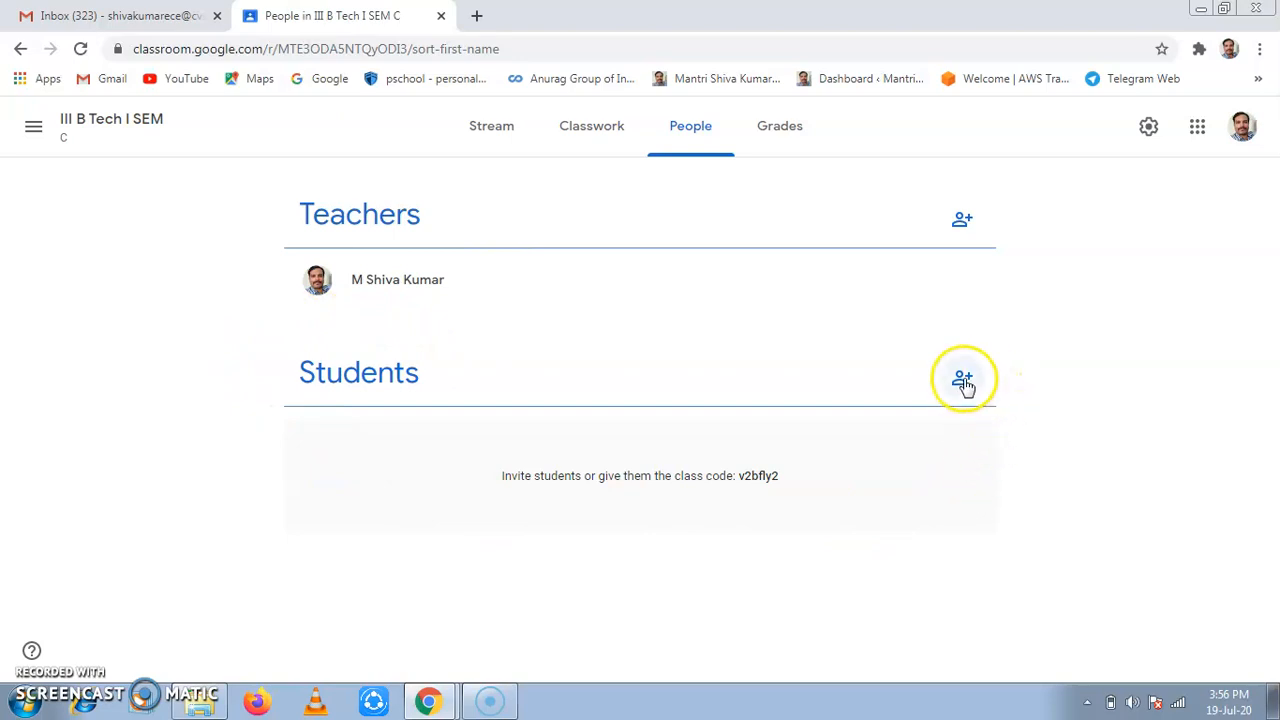
click(962, 379)
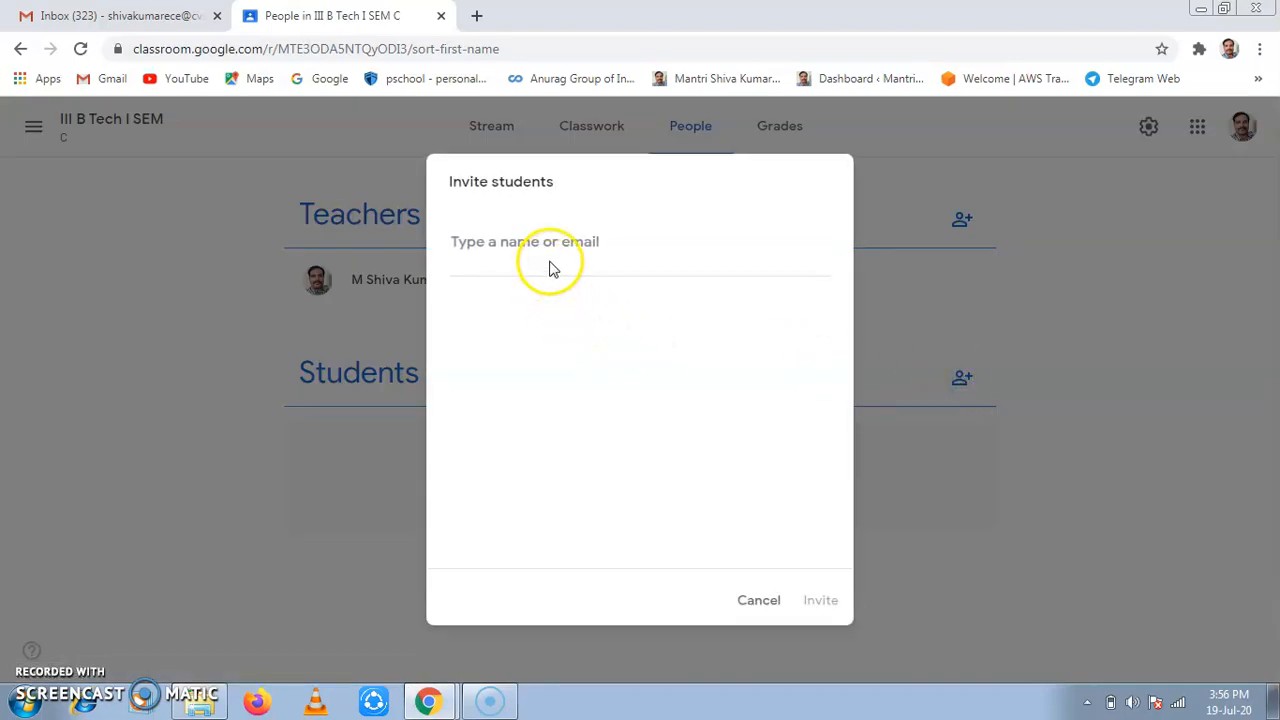
mouse_move(820, 600)
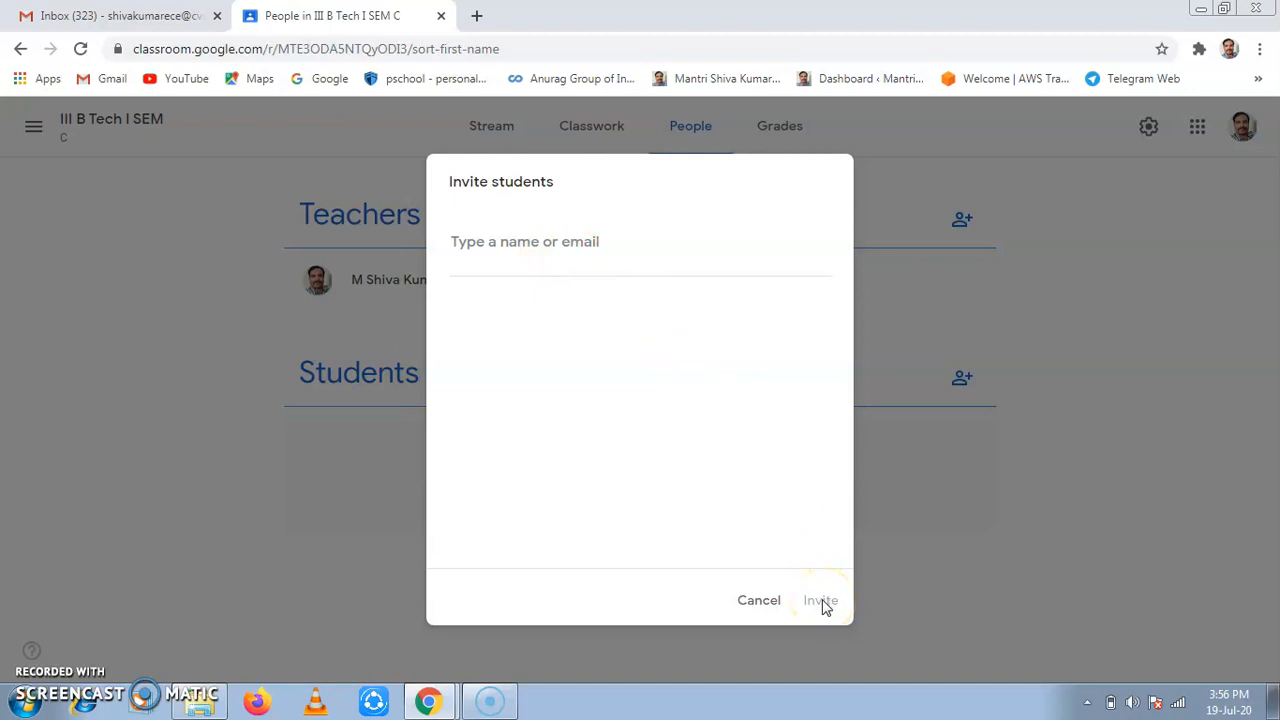
click(758, 600)
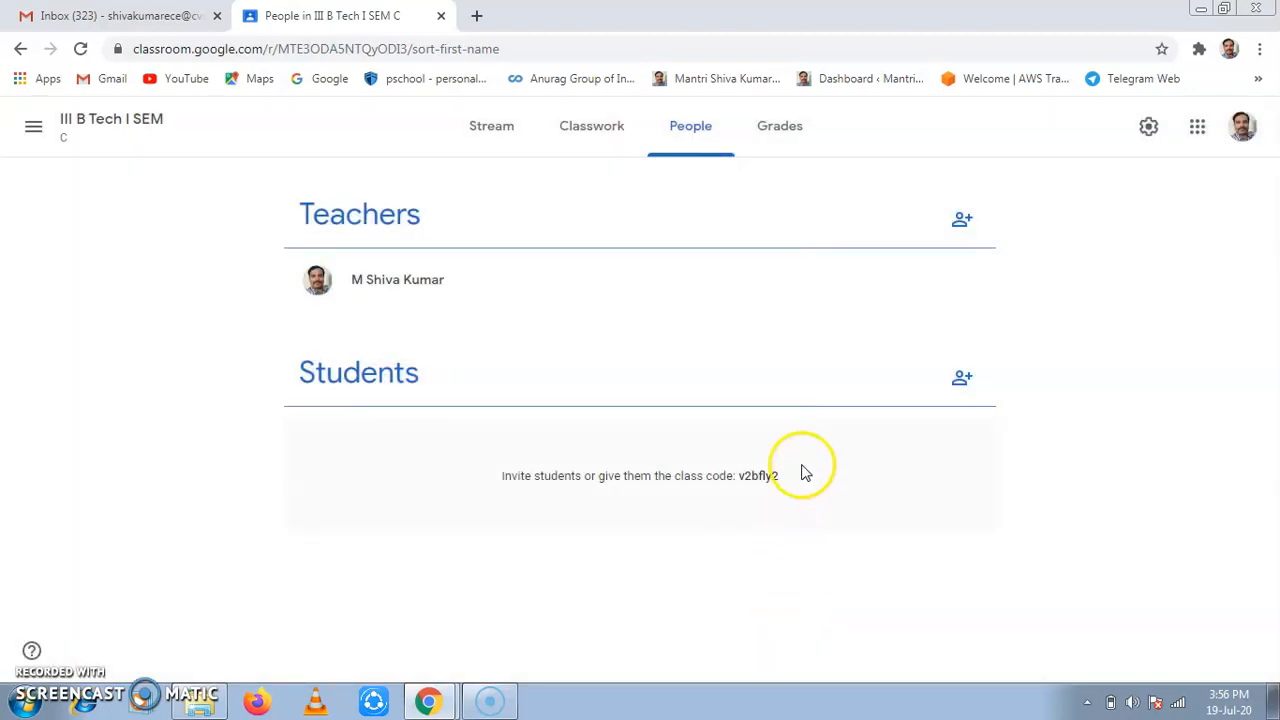
mouse_move(790, 520)
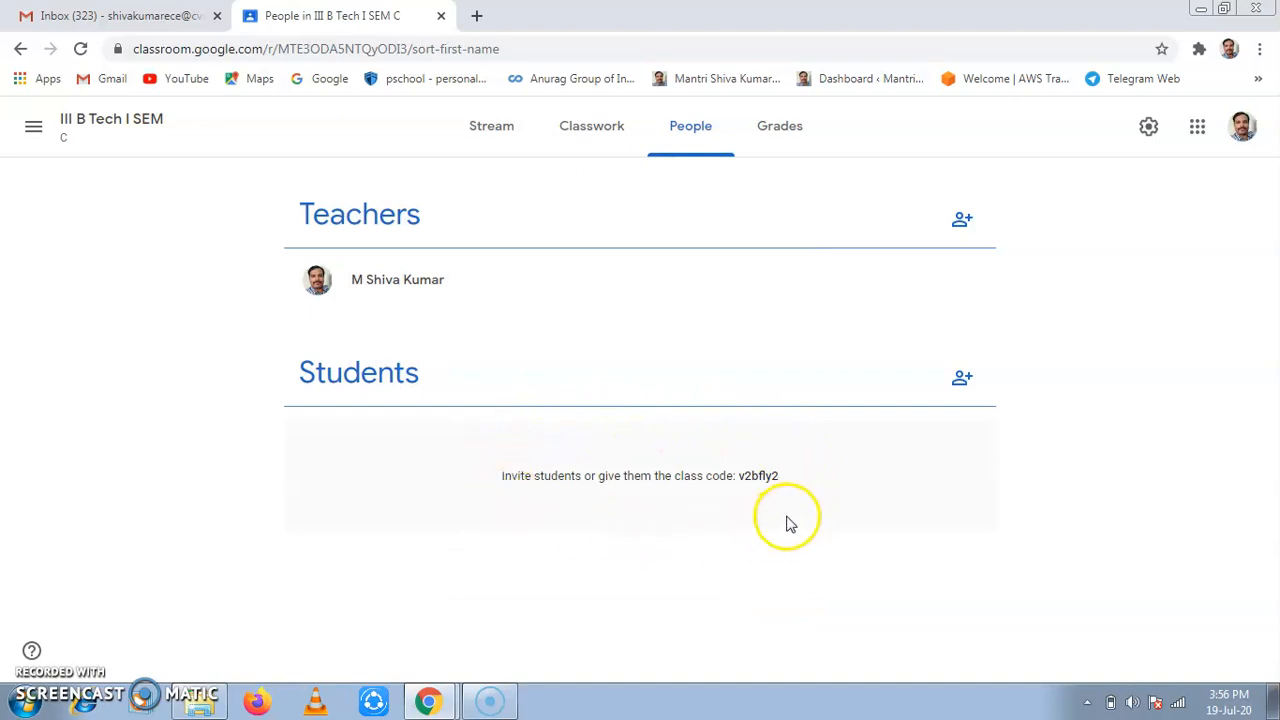
mouse_move(750, 497)
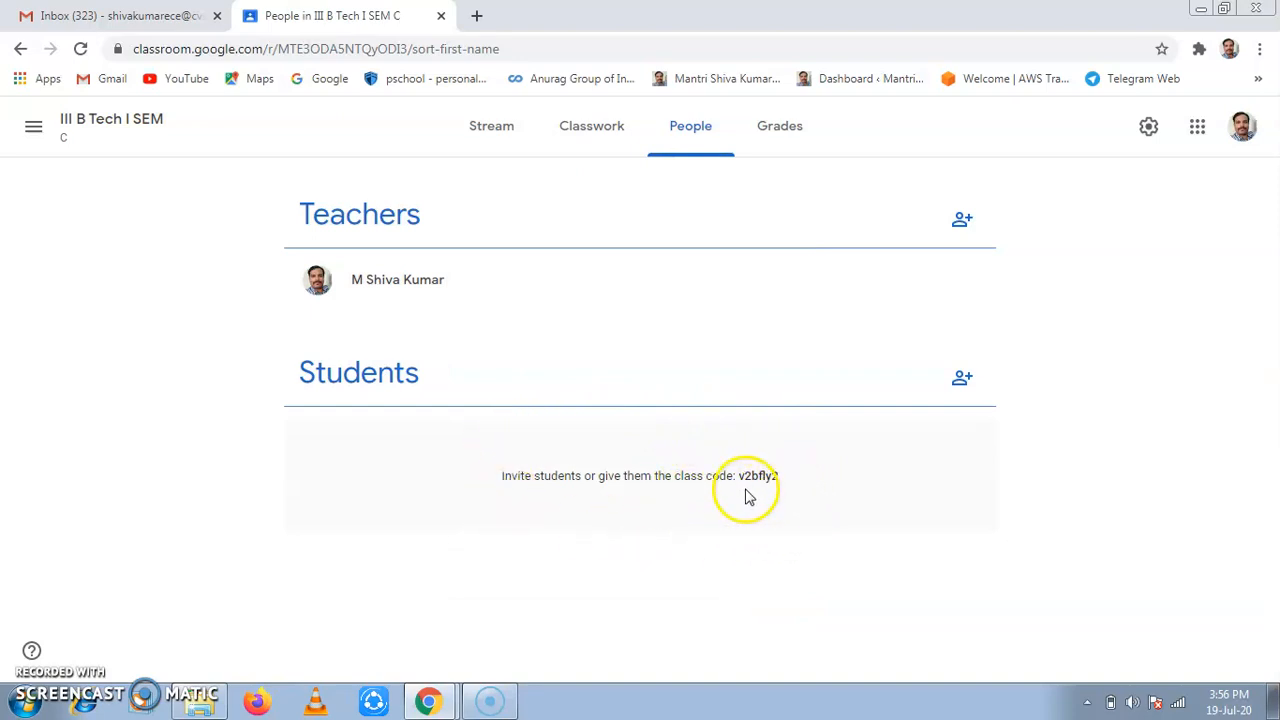
mouse_move(750, 492)
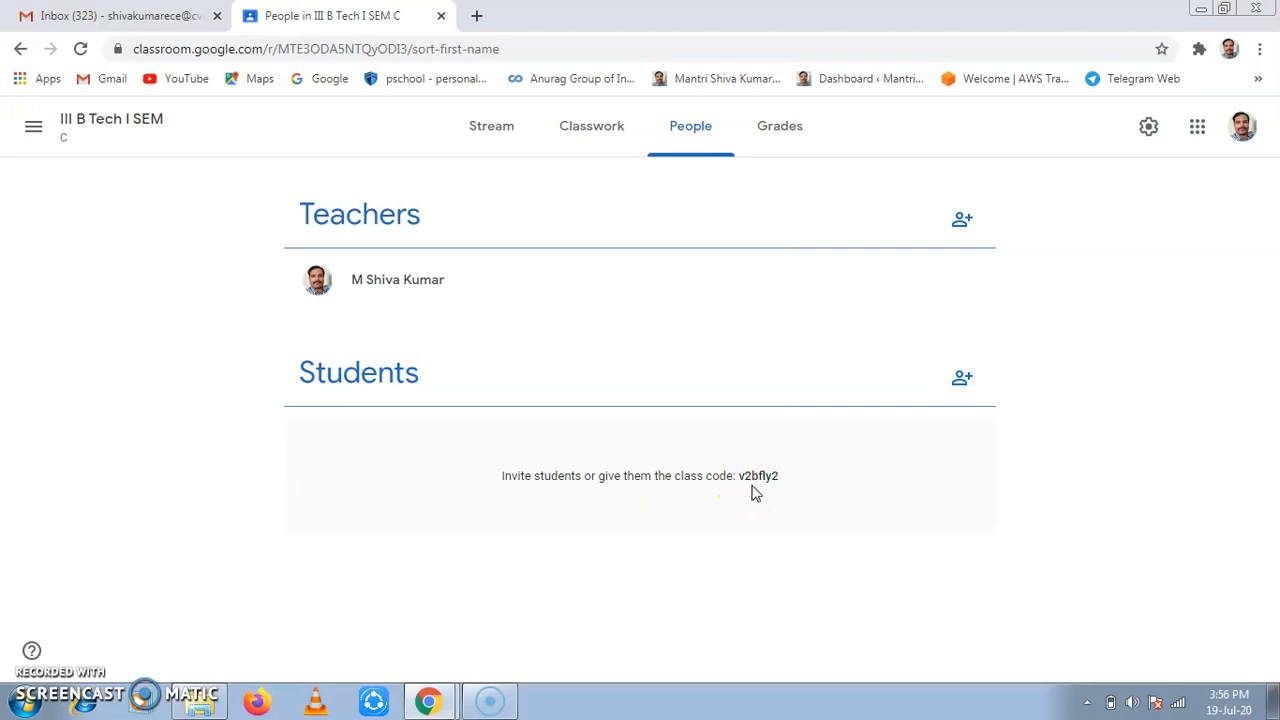
mouse_move(793, 488)
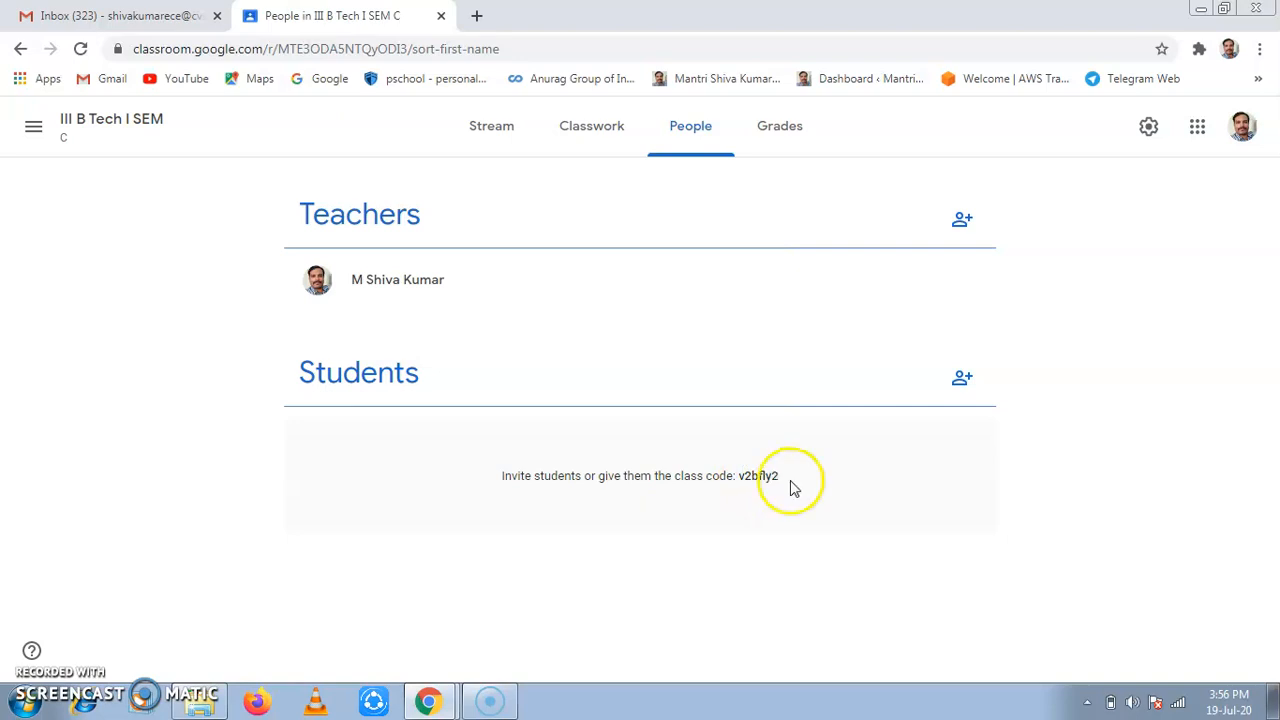
mouse_move(730, 493)
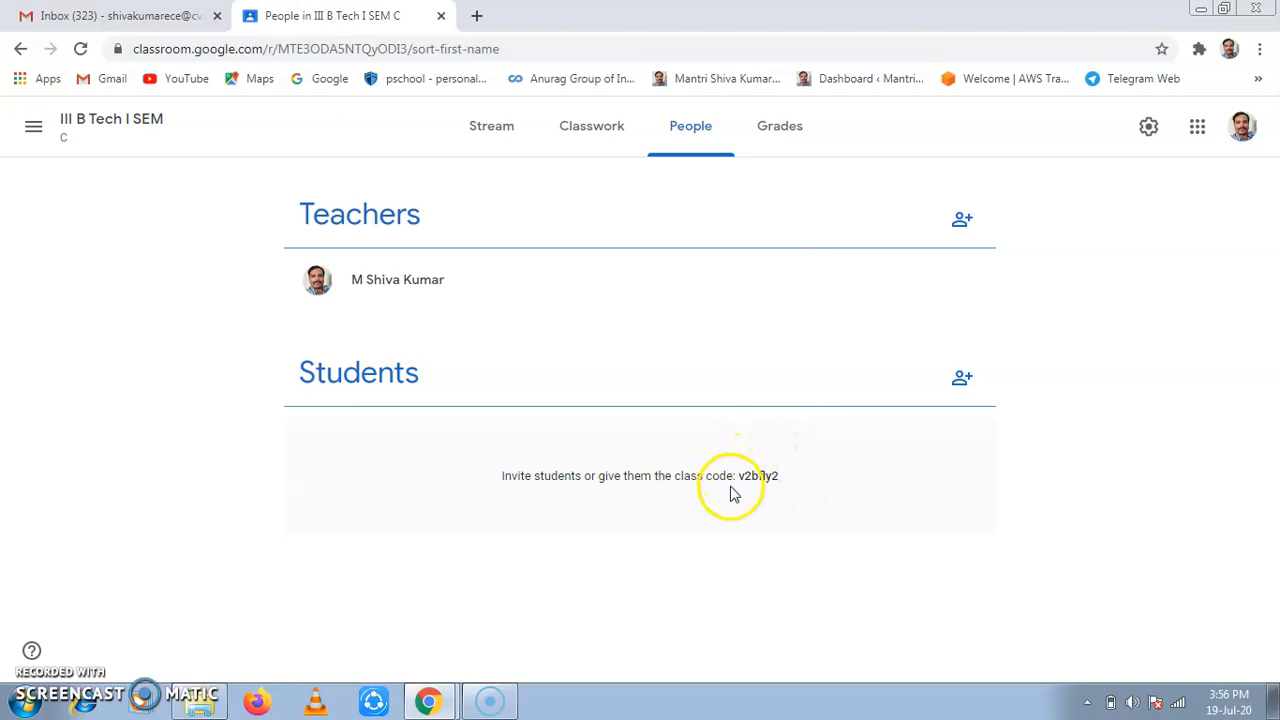
mouse_move(798, 476)
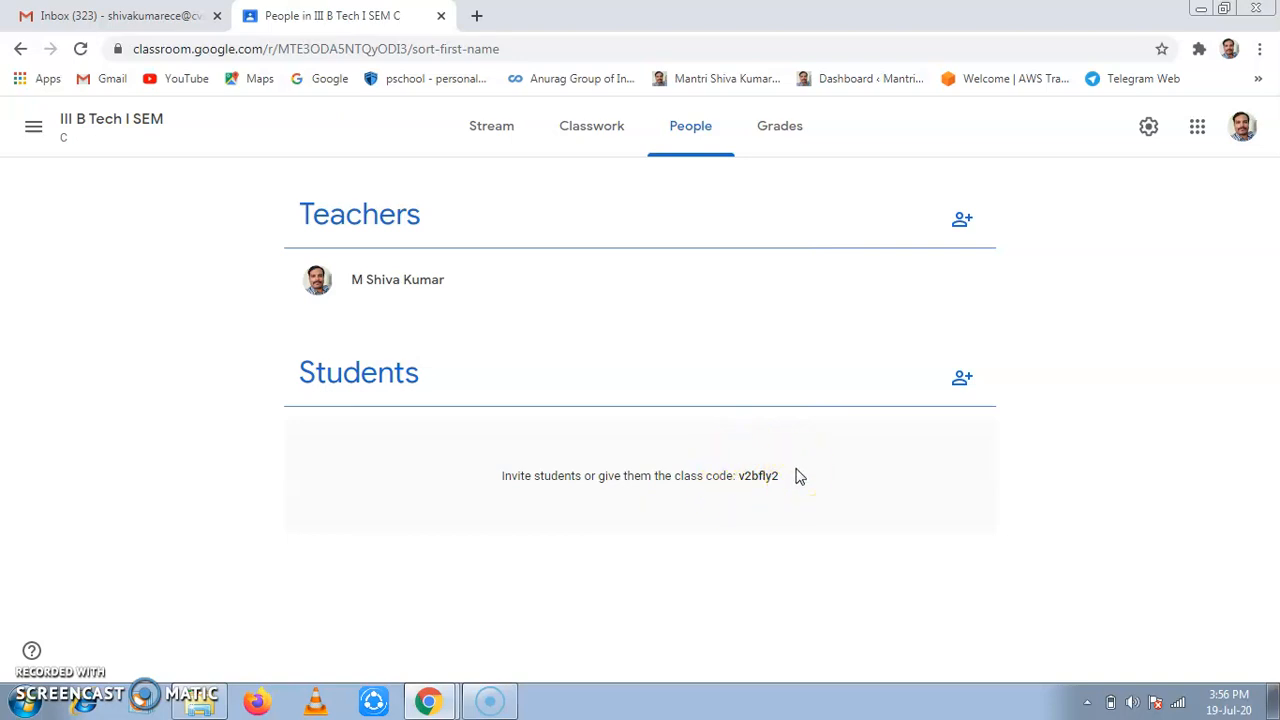
mouse_move(910, 375)
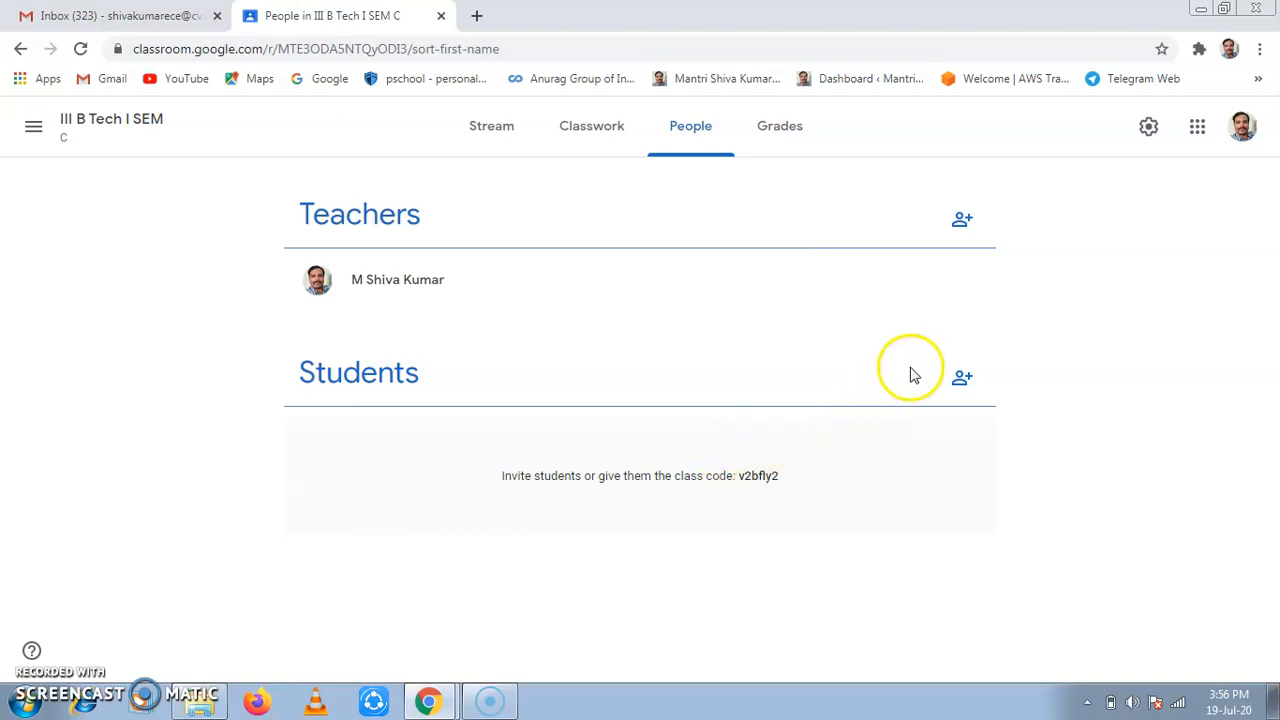
mouse_move(962, 377)
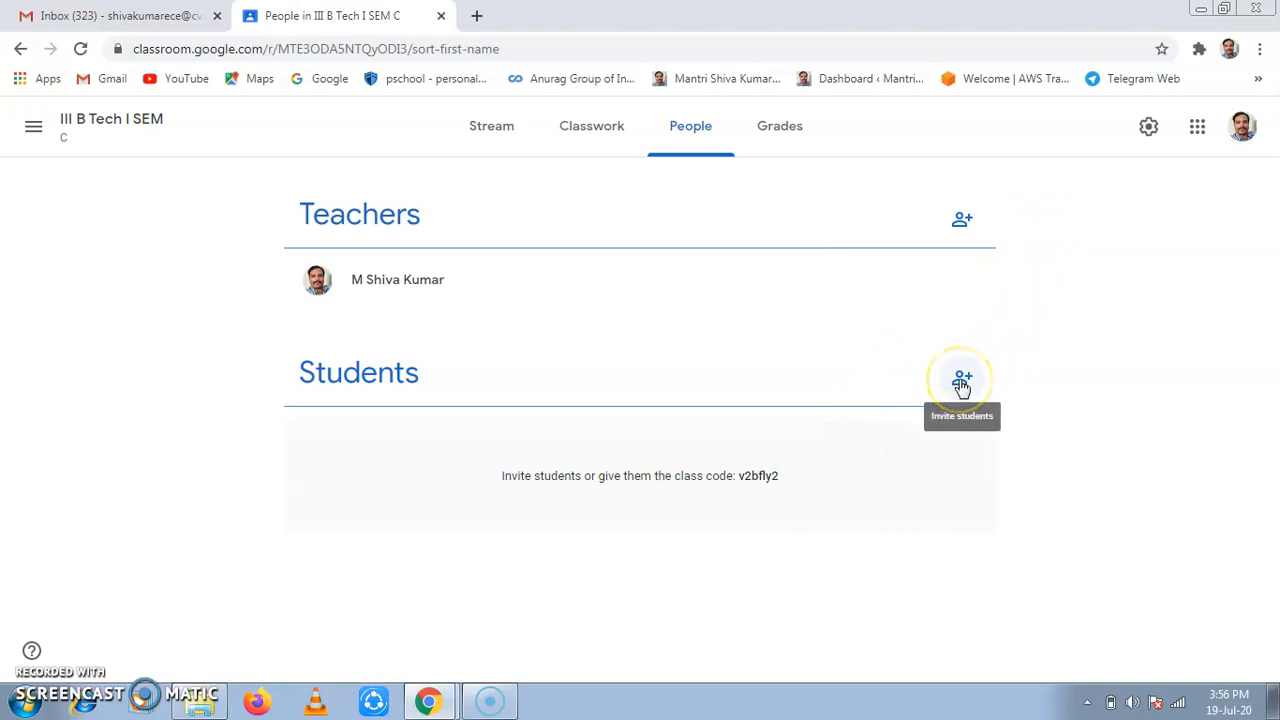
mouse_move(220, 555)
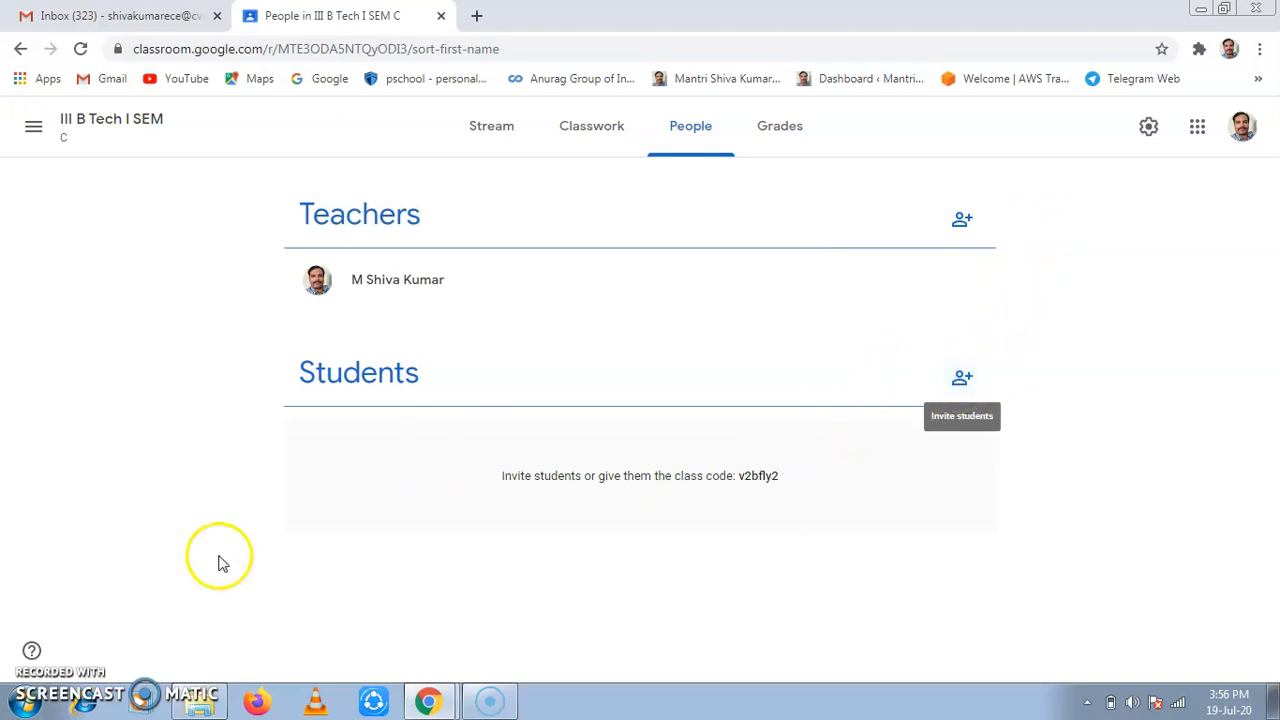
mouse_move(678, 447)
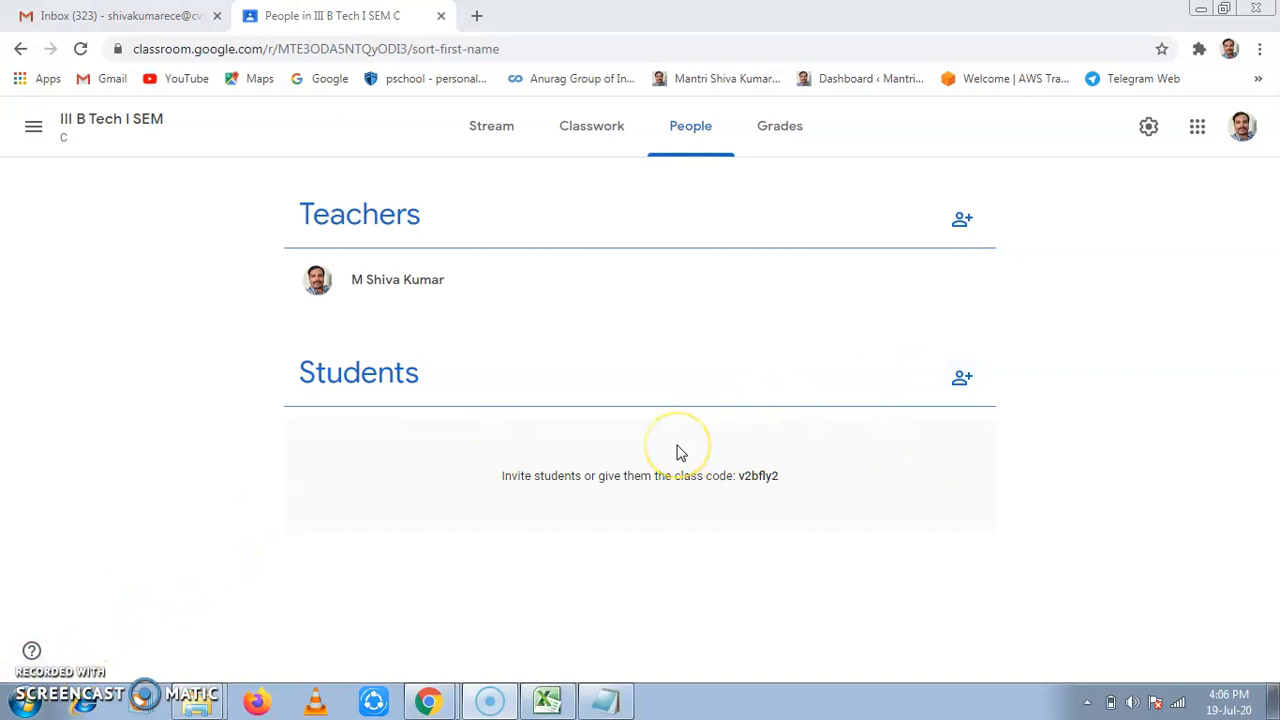
mouse_move(870, 410)
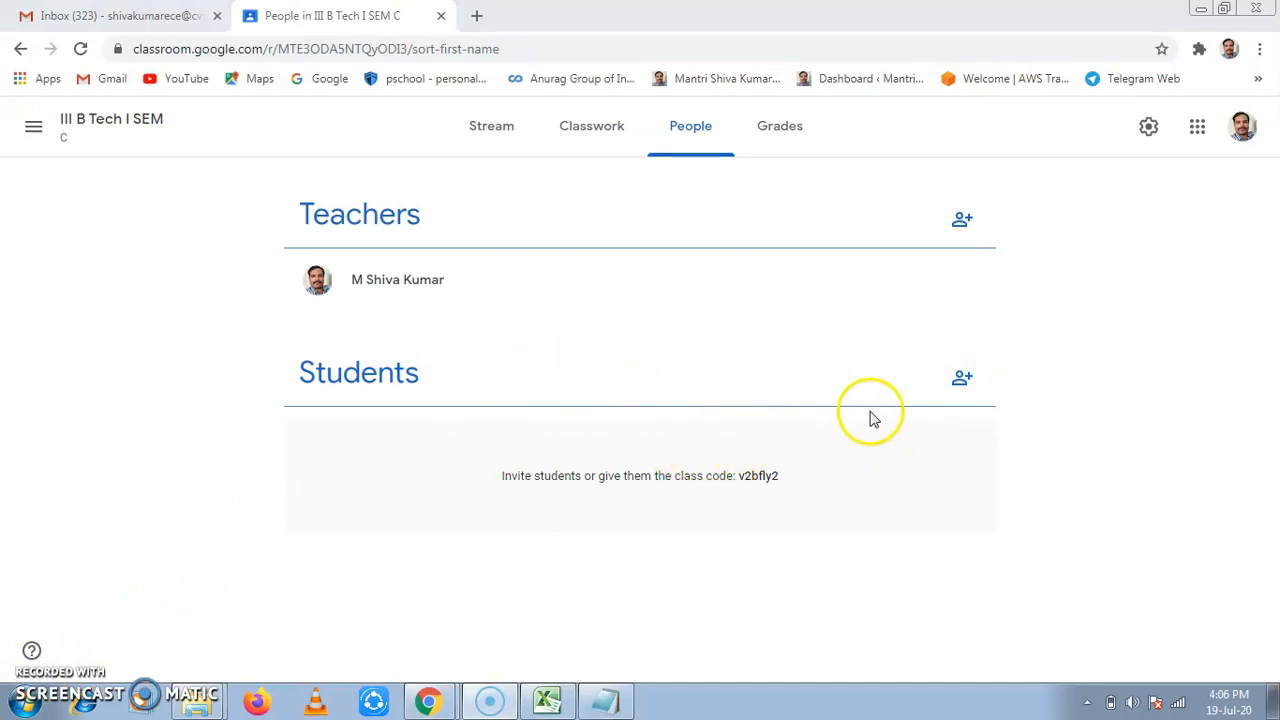
mouse_move(962, 378)
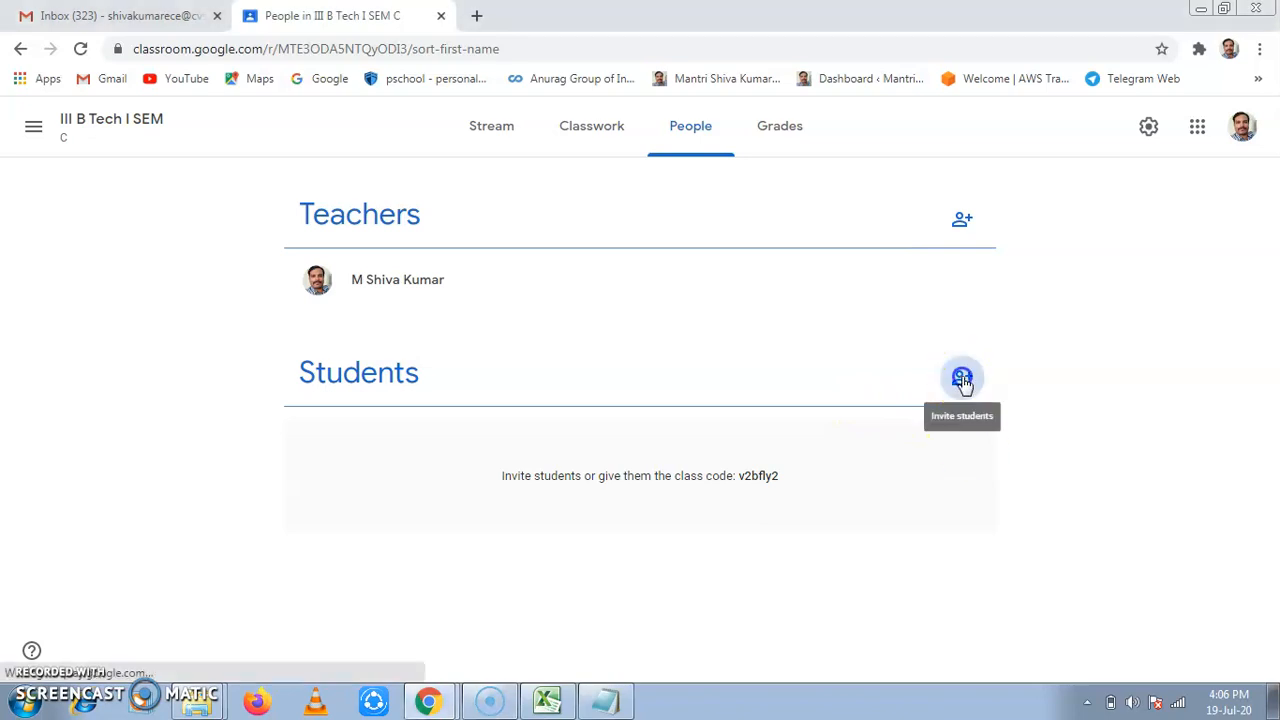
click(961, 378)
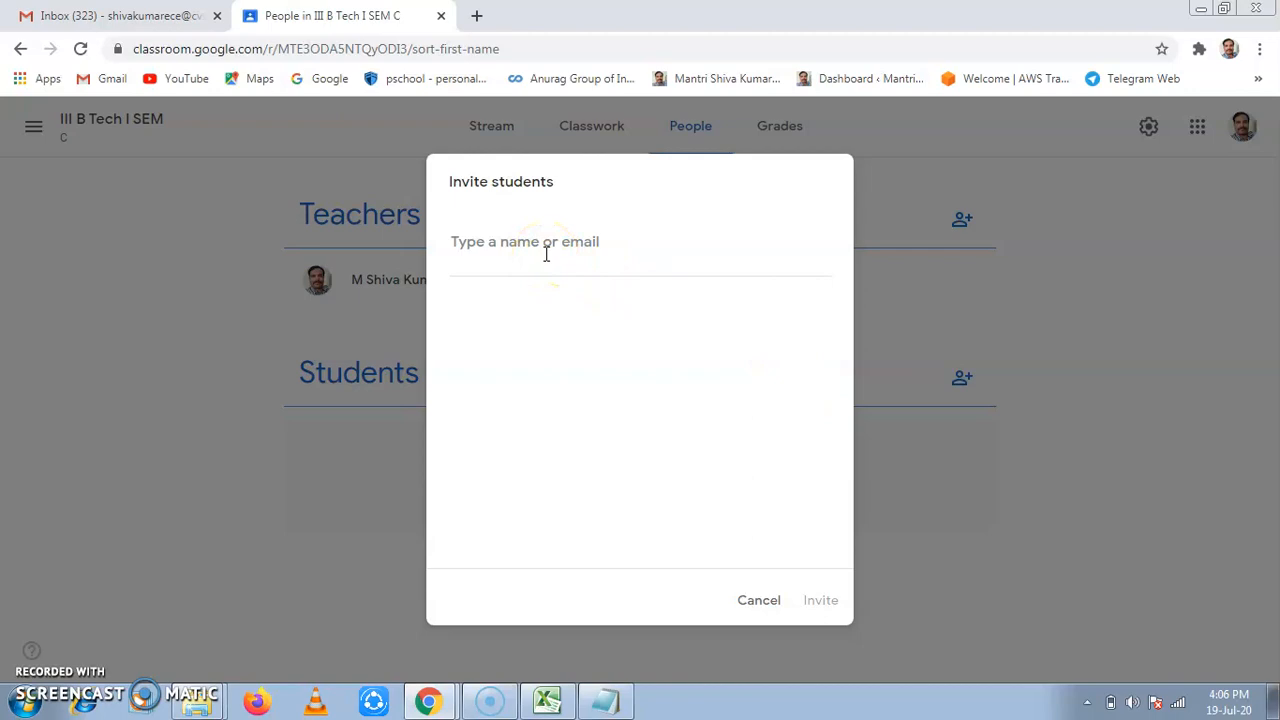
mouse_move(620, 280)
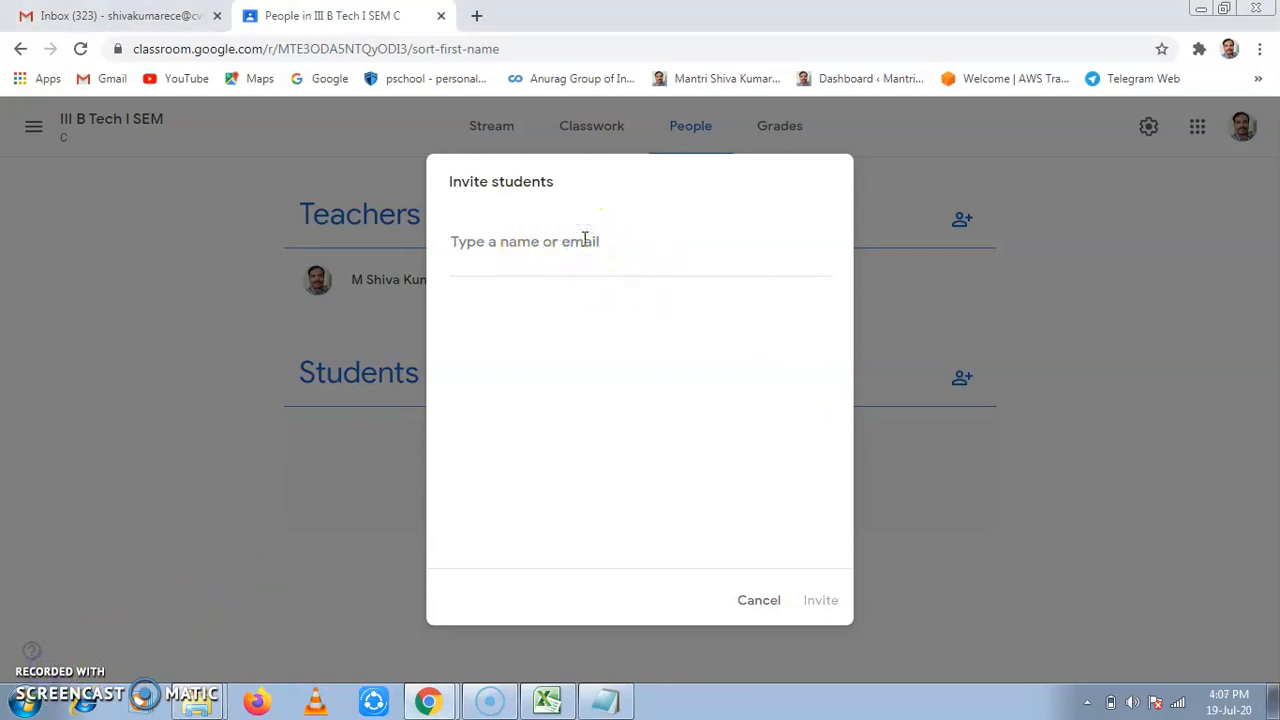
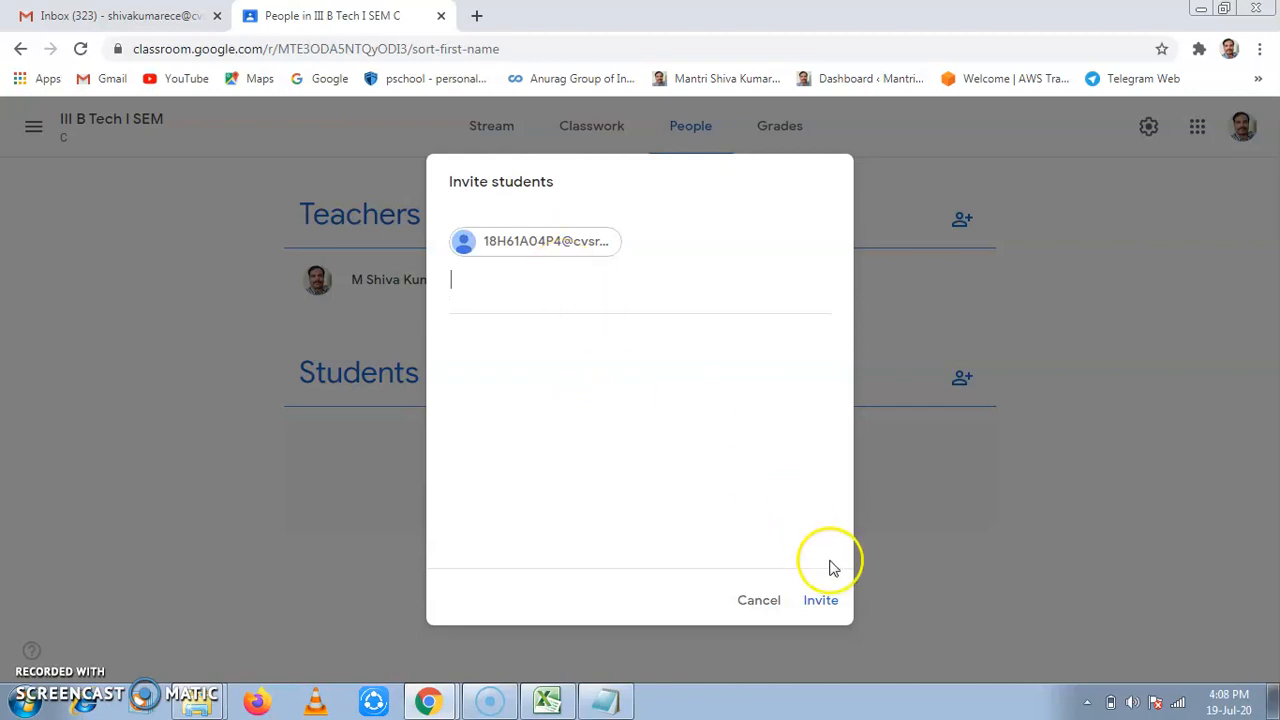
mouse_move(820, 600)
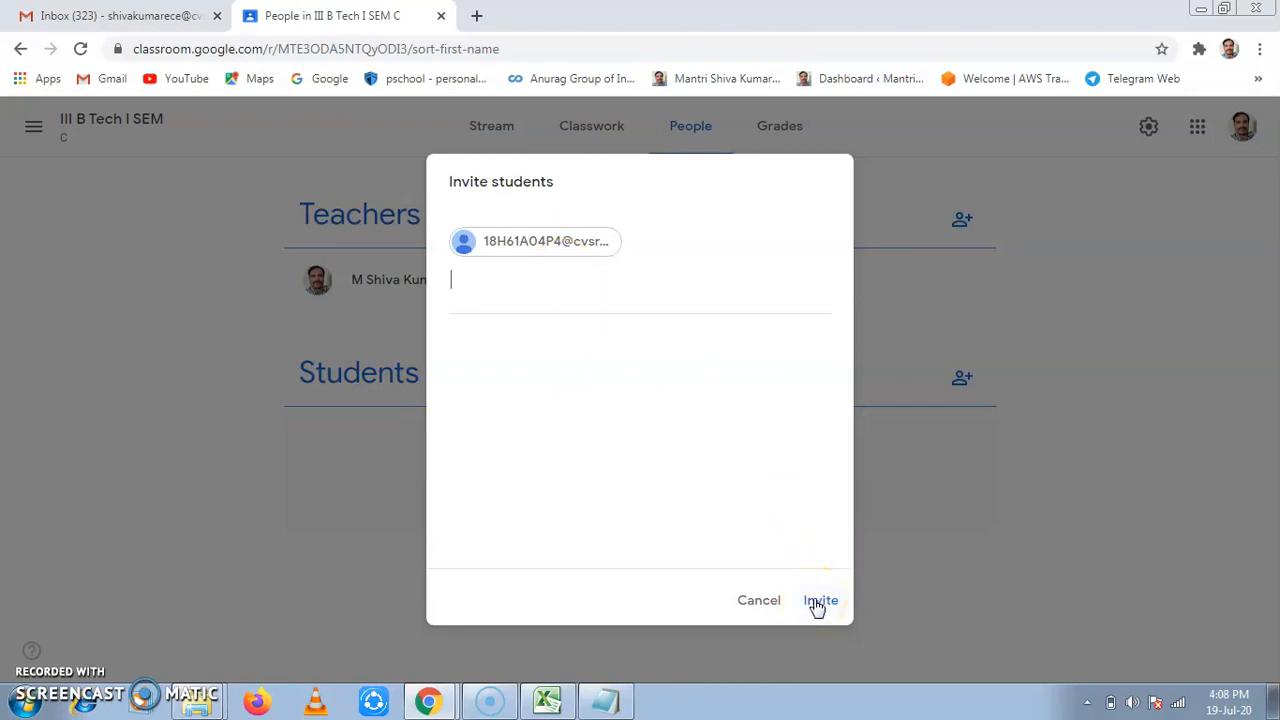
Send the invitation so the student appears under Students as invited.
click(820, 600)
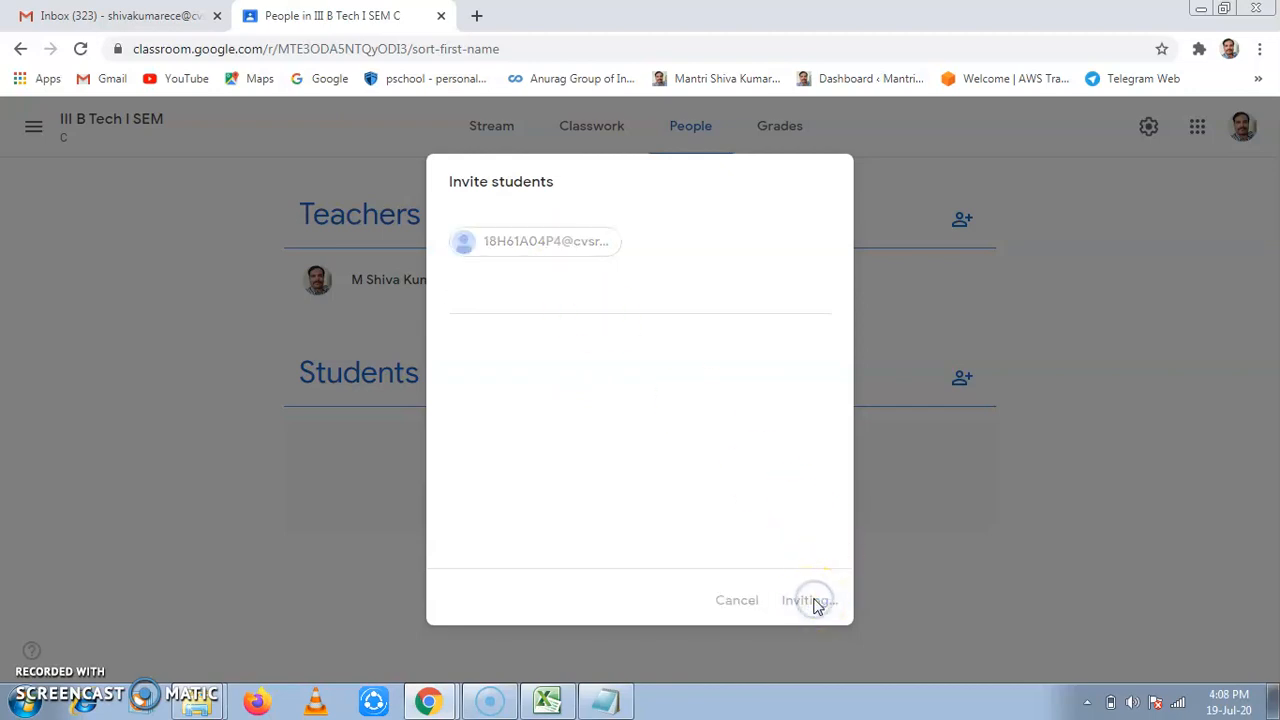
click(806, 600)
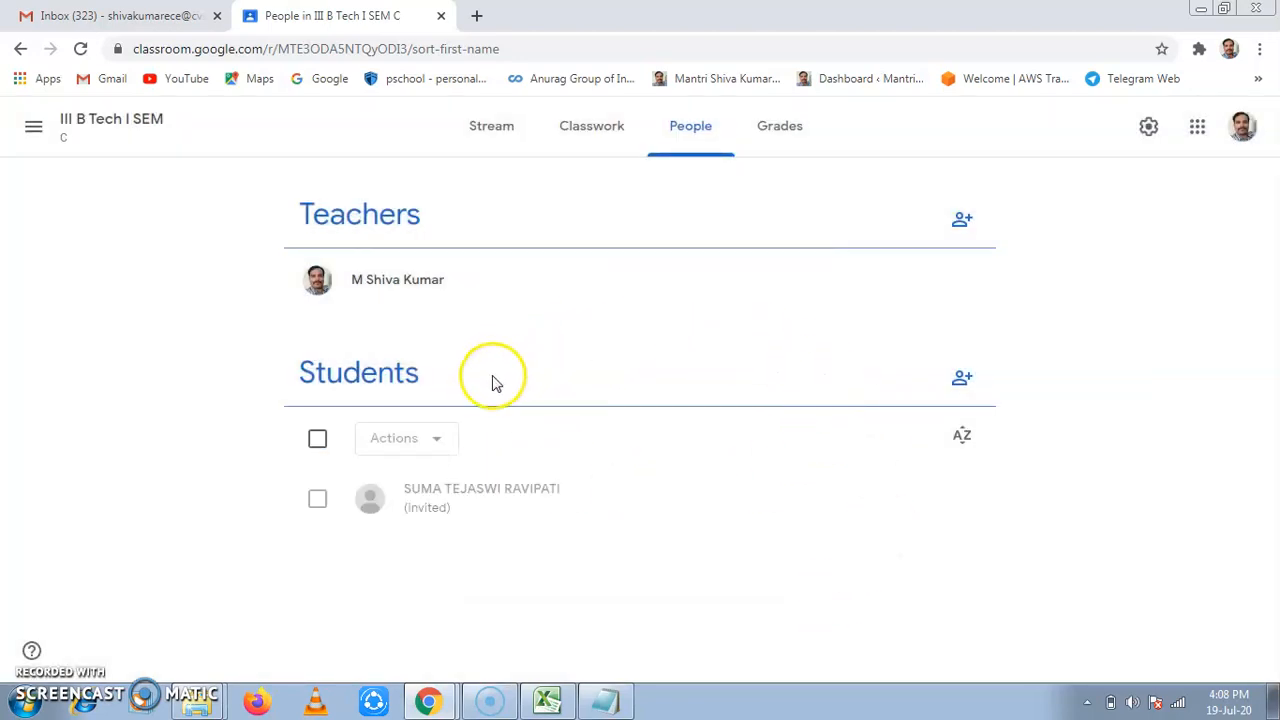
mouse_move(460, 535)
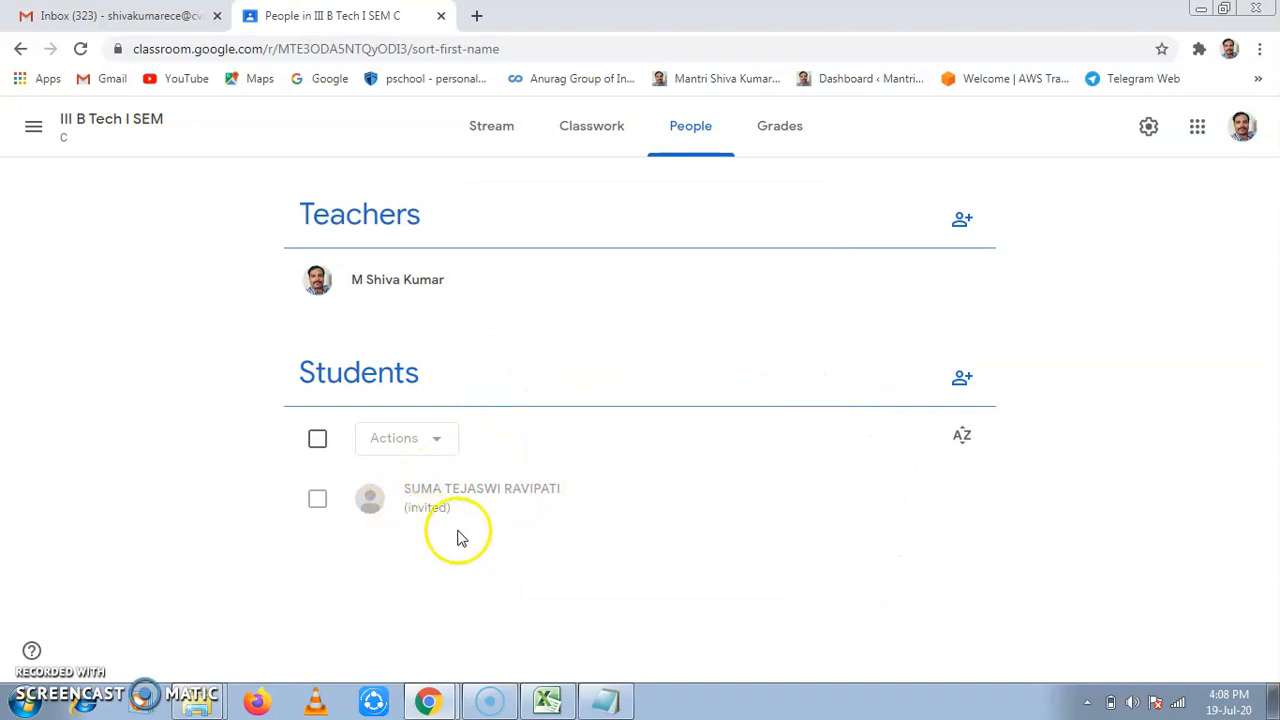
mouse_move(535, 508)
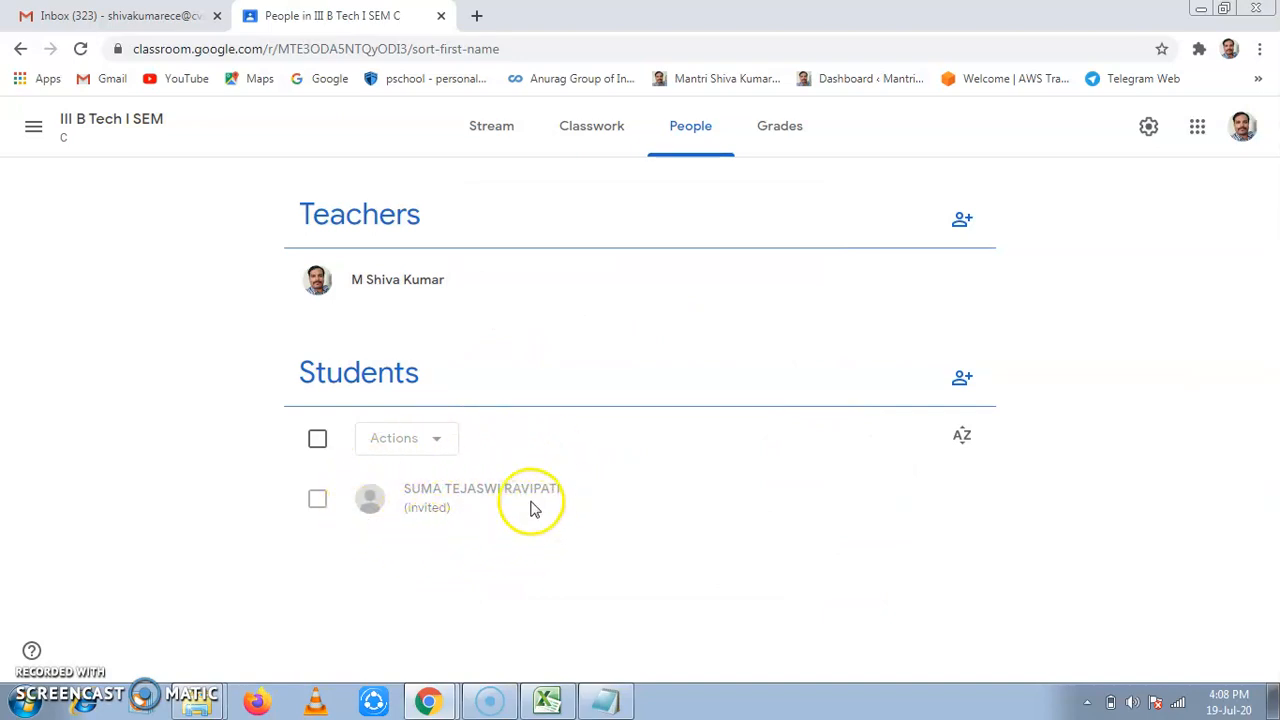
mouse_move(463, 520)
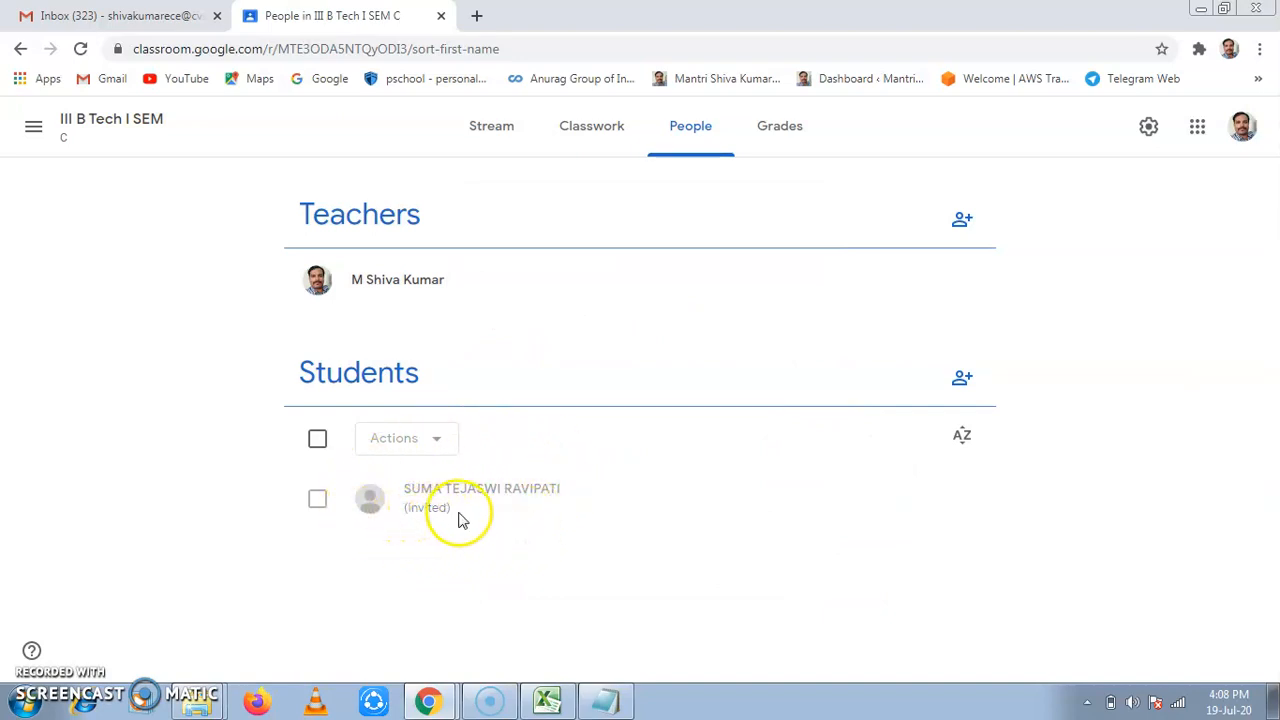
mouse_move(497, 508)
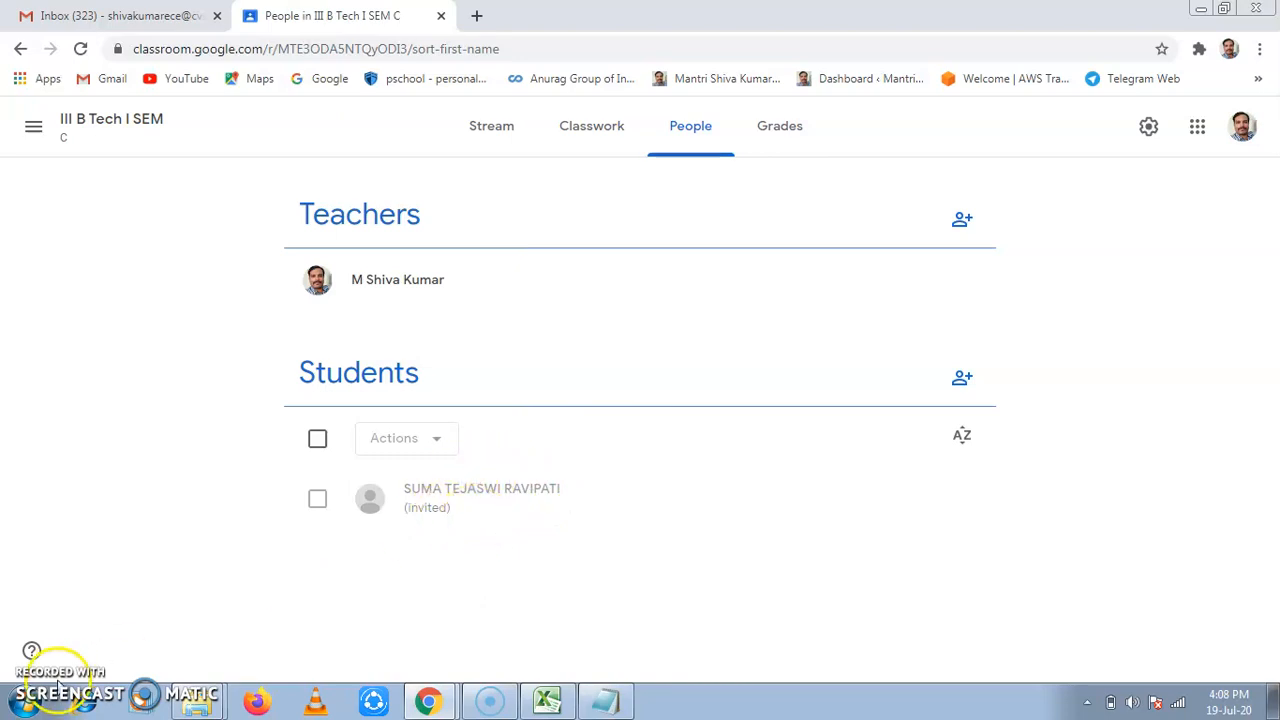
mouse_move(718, 425)
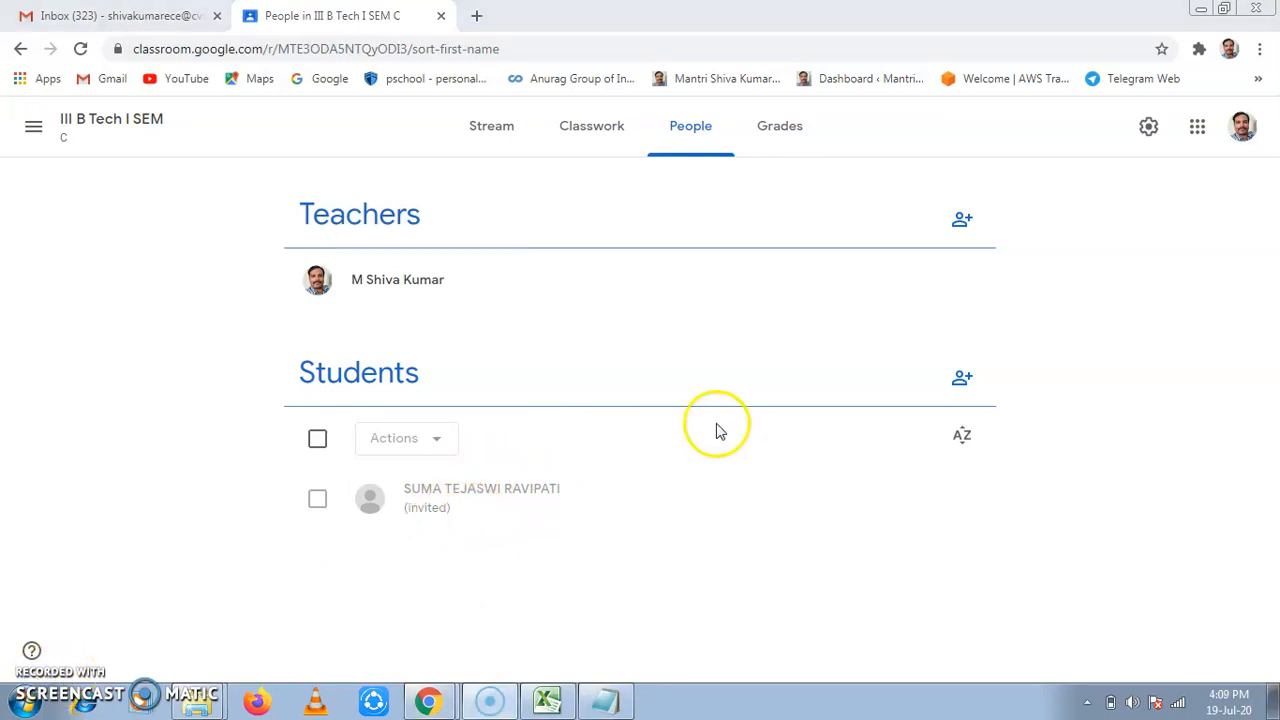
mouse_move(680, 428)
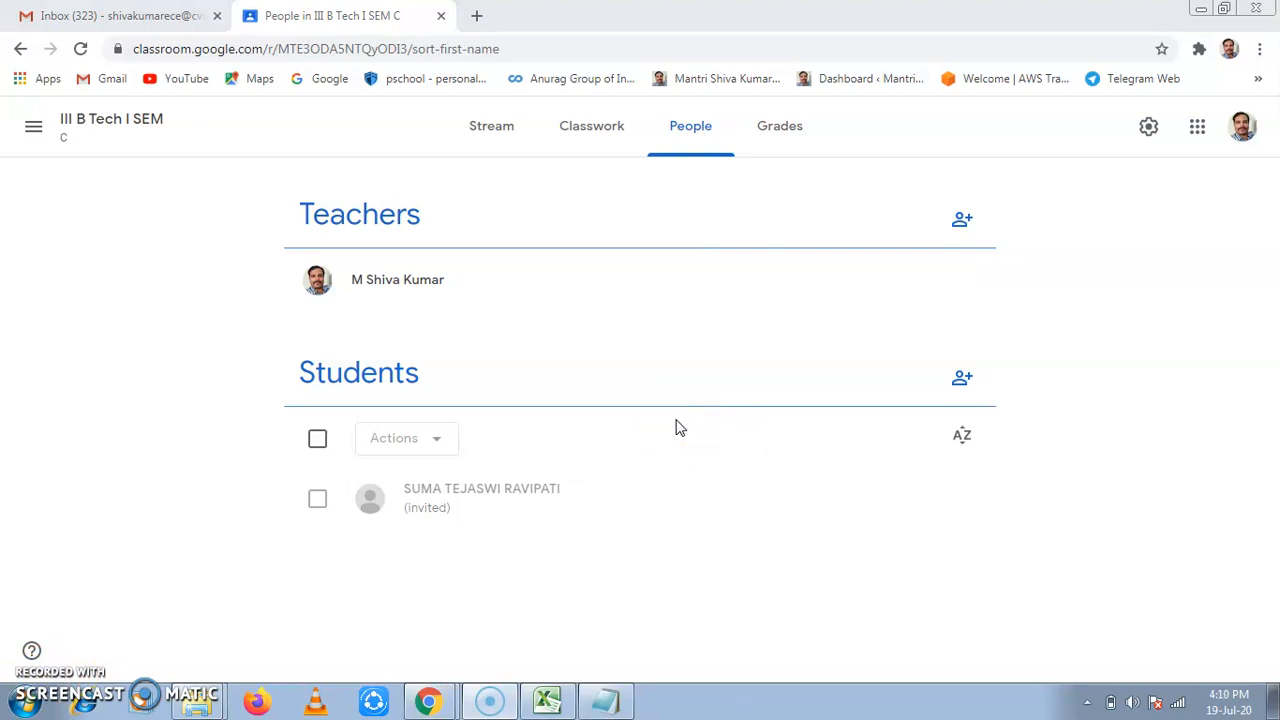
mouse_move(320, 583)
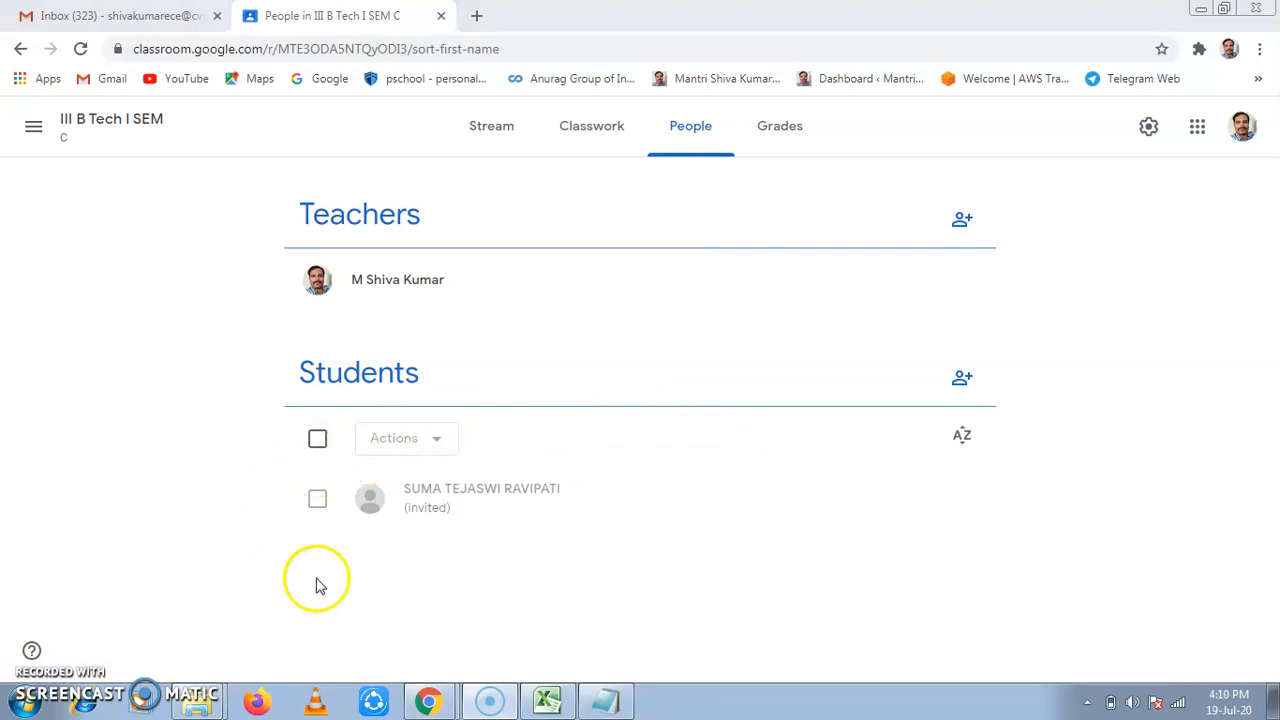
mouse_move(418, 525)
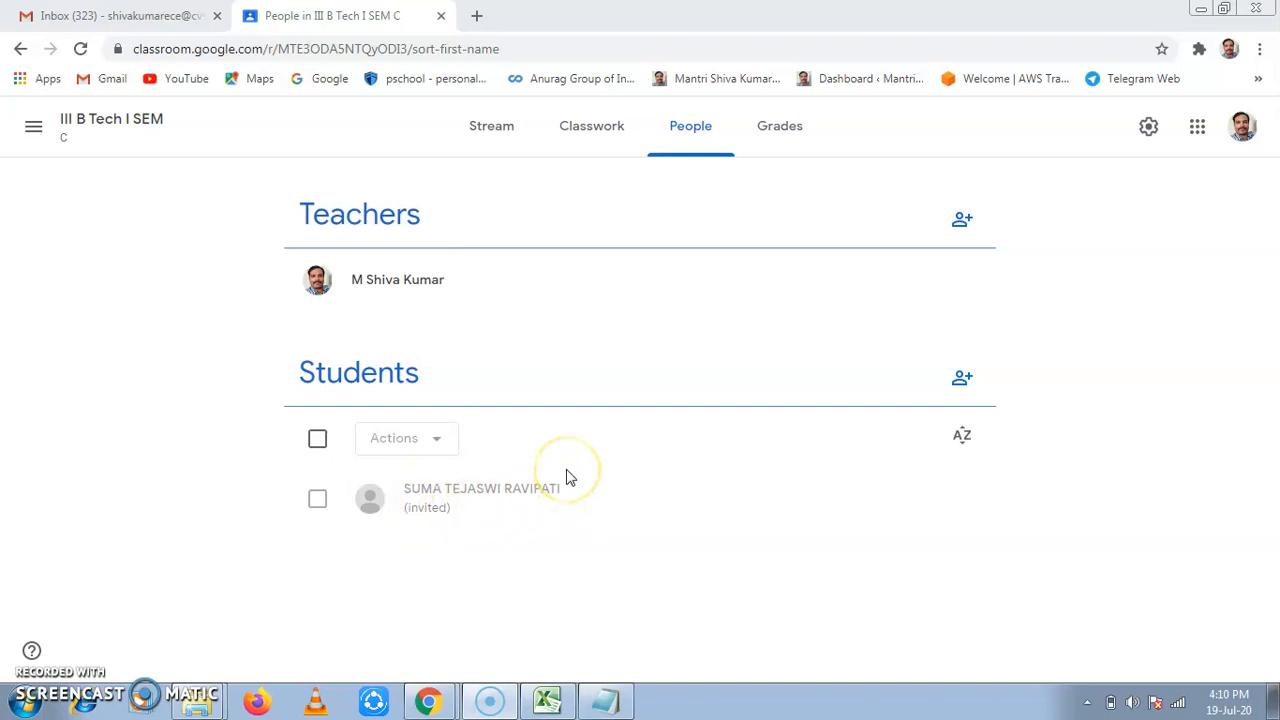
mouse_move(415, 472)
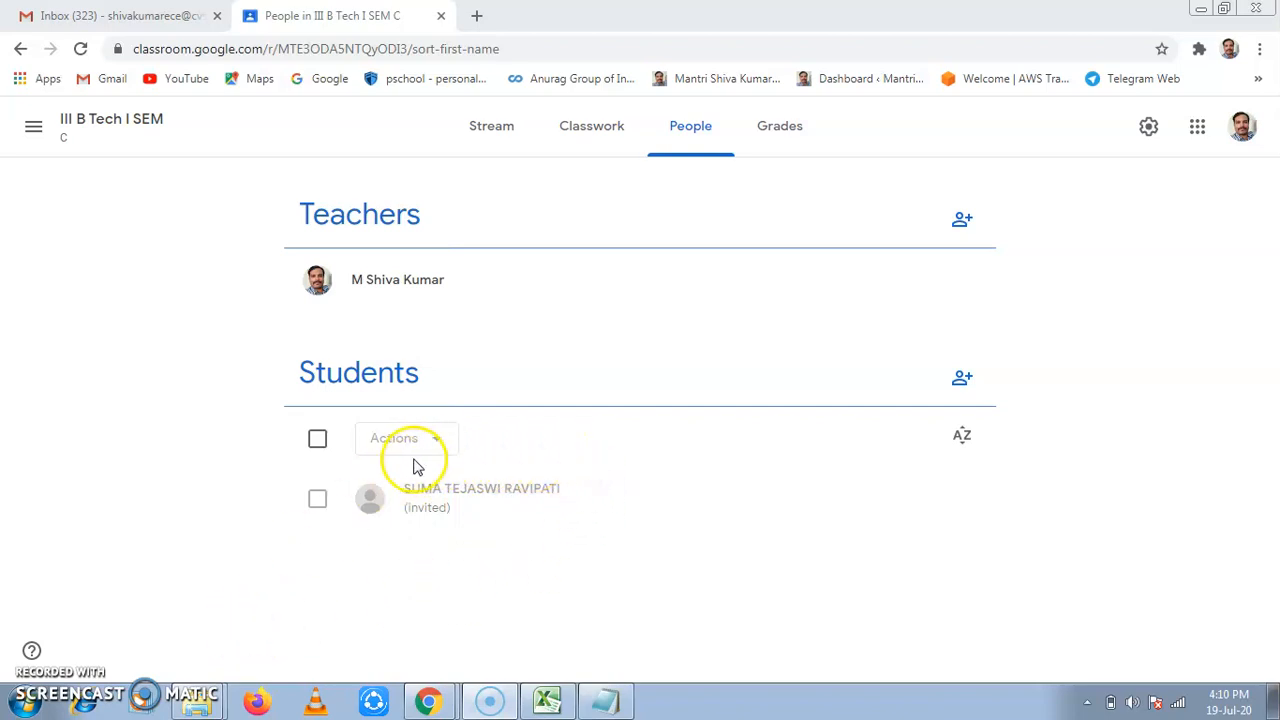
mouse_move(317, 500)
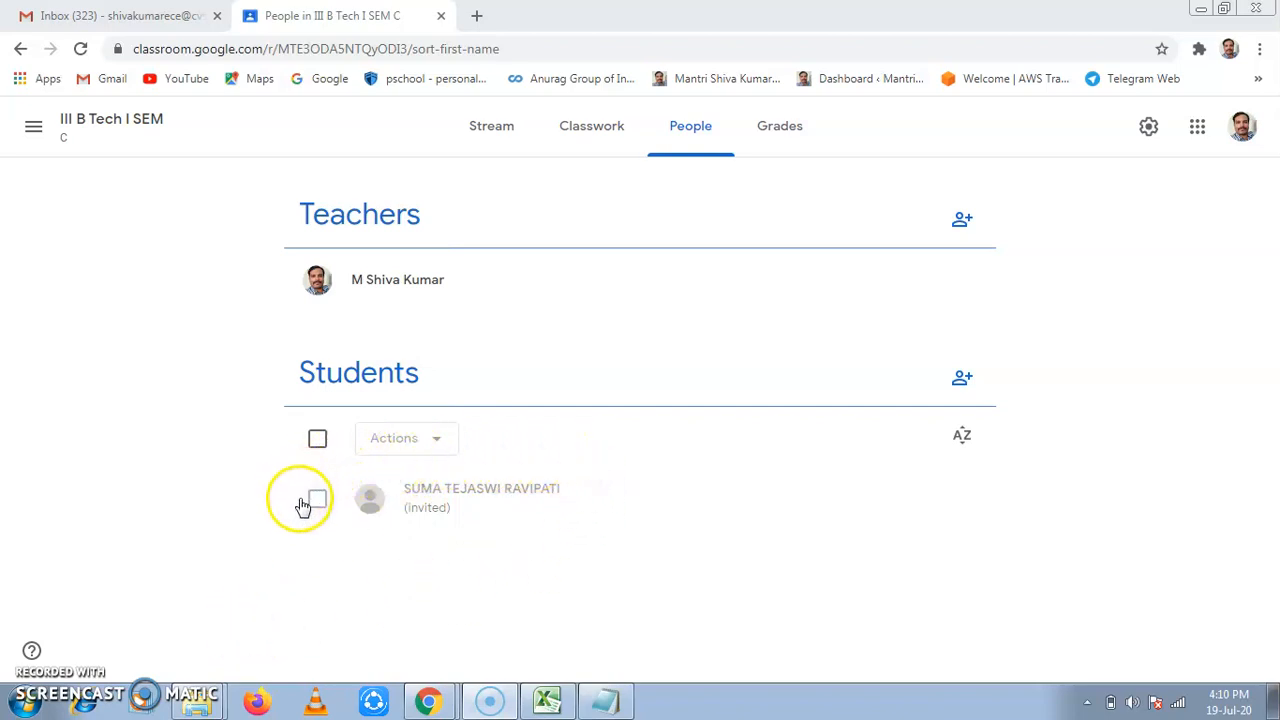
mouse_move(490, 550)
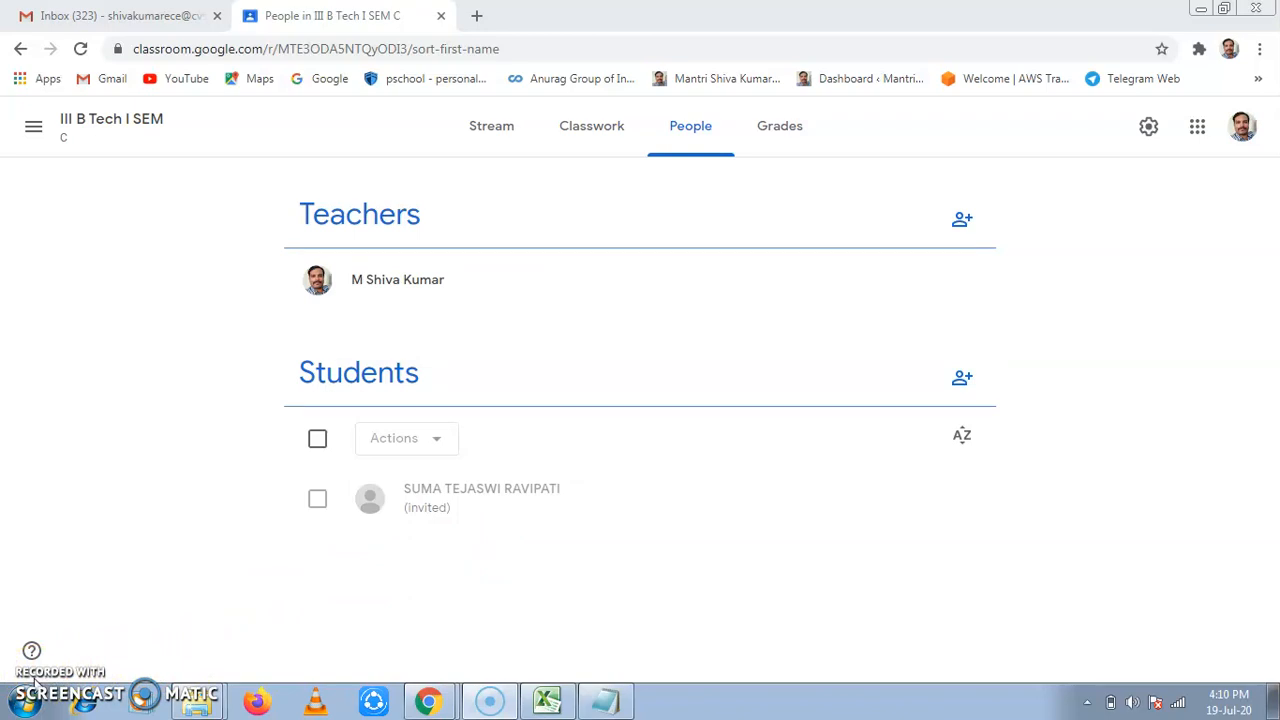
mouse_move(73, 649)
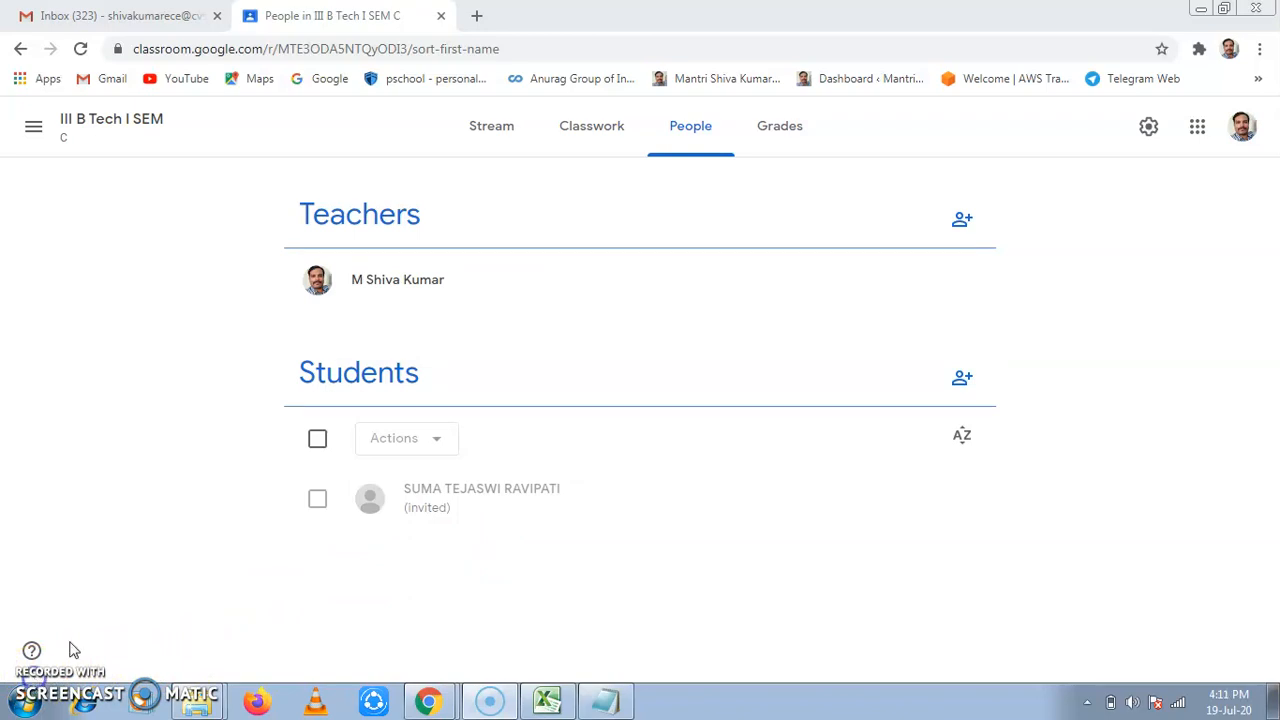
mouse_move(400, 475)
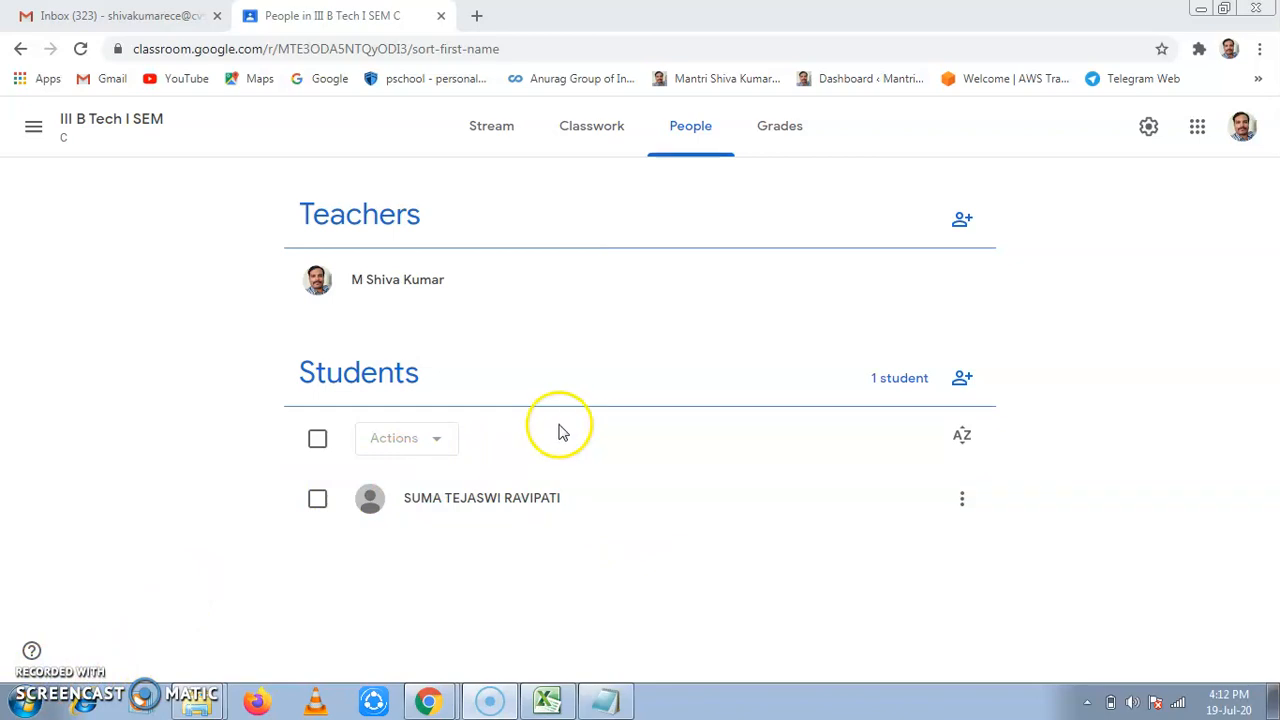
mouse_move(426, 537)
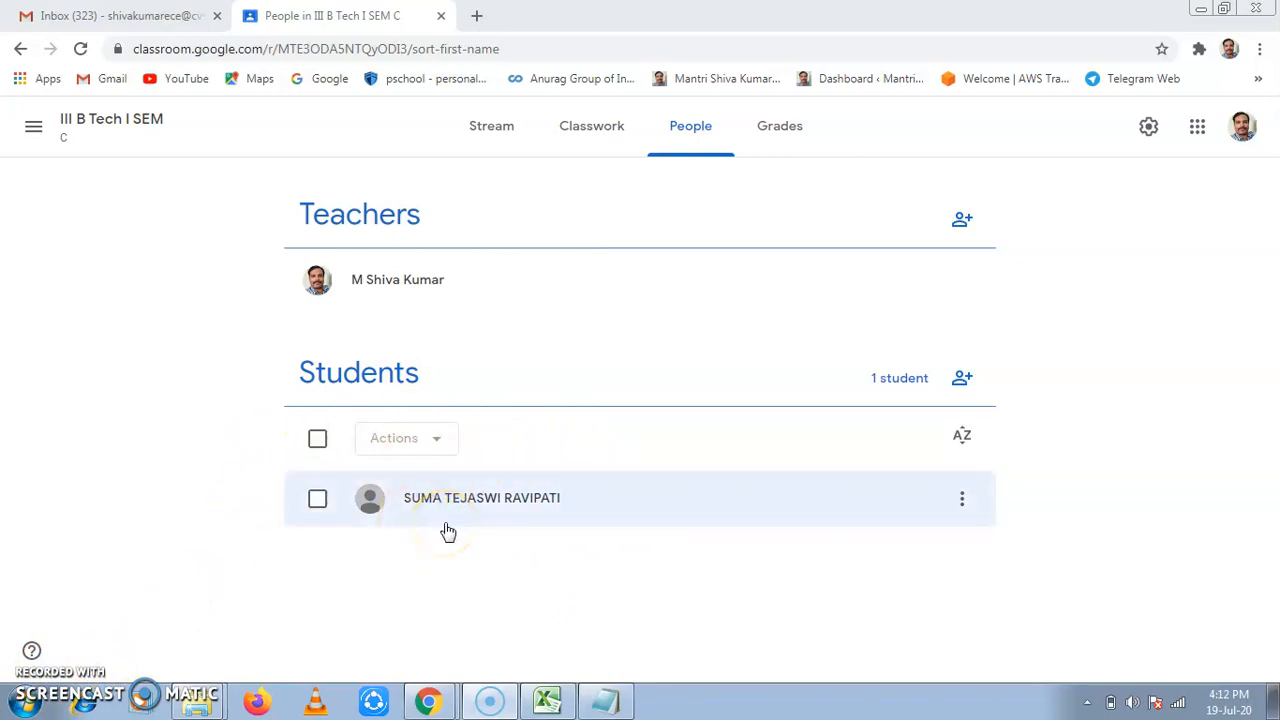
mouse_move(473, 525)
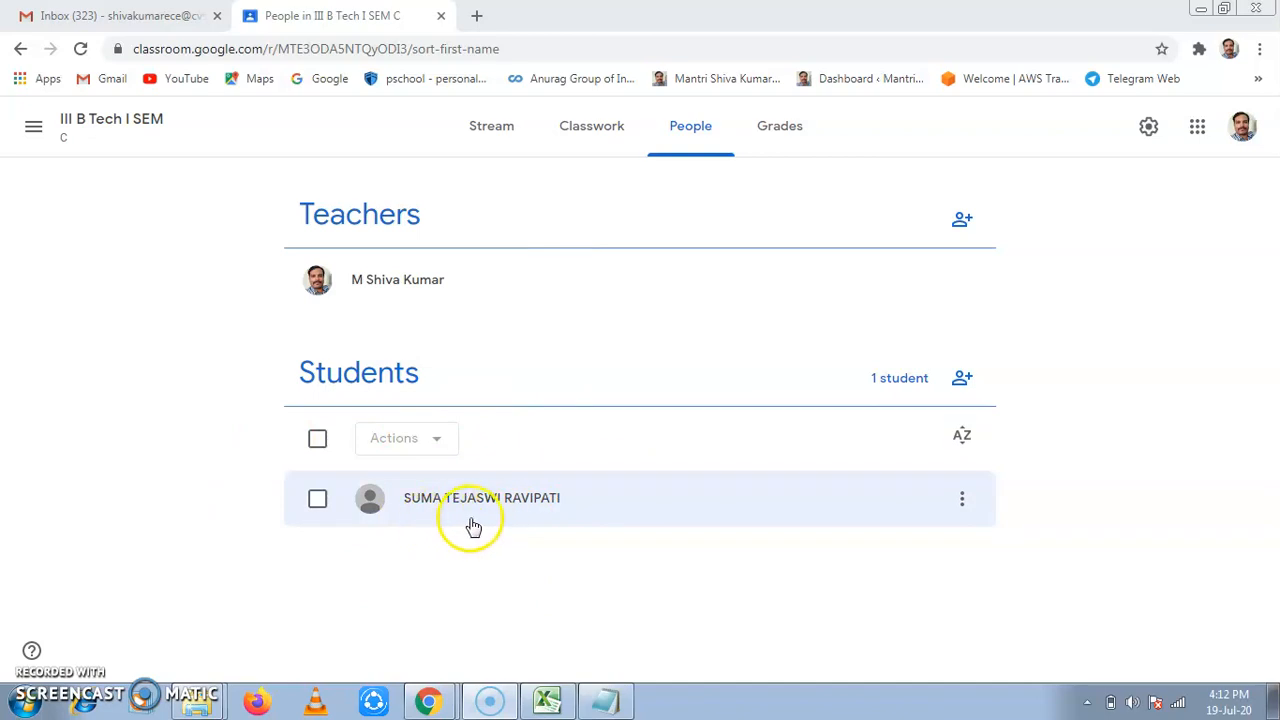
mouse_move(385, 524)
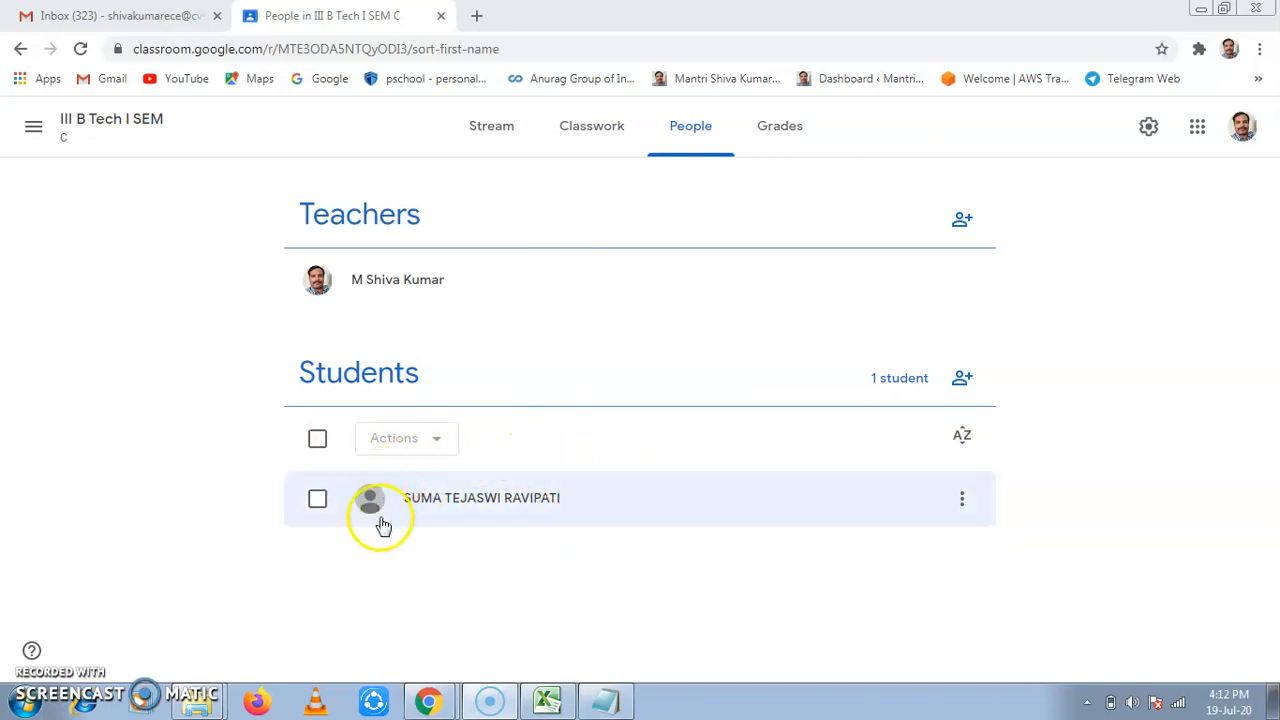
mouse_move(546, 580)
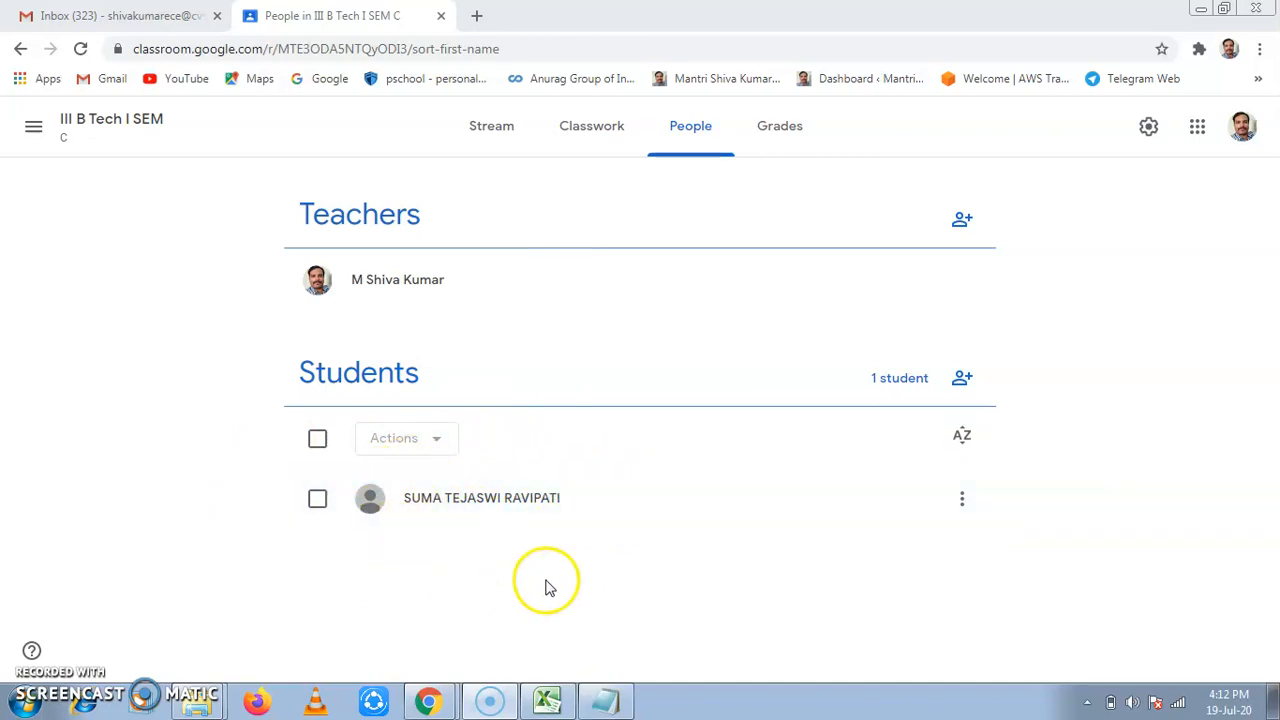
mouse_move(528, 605)
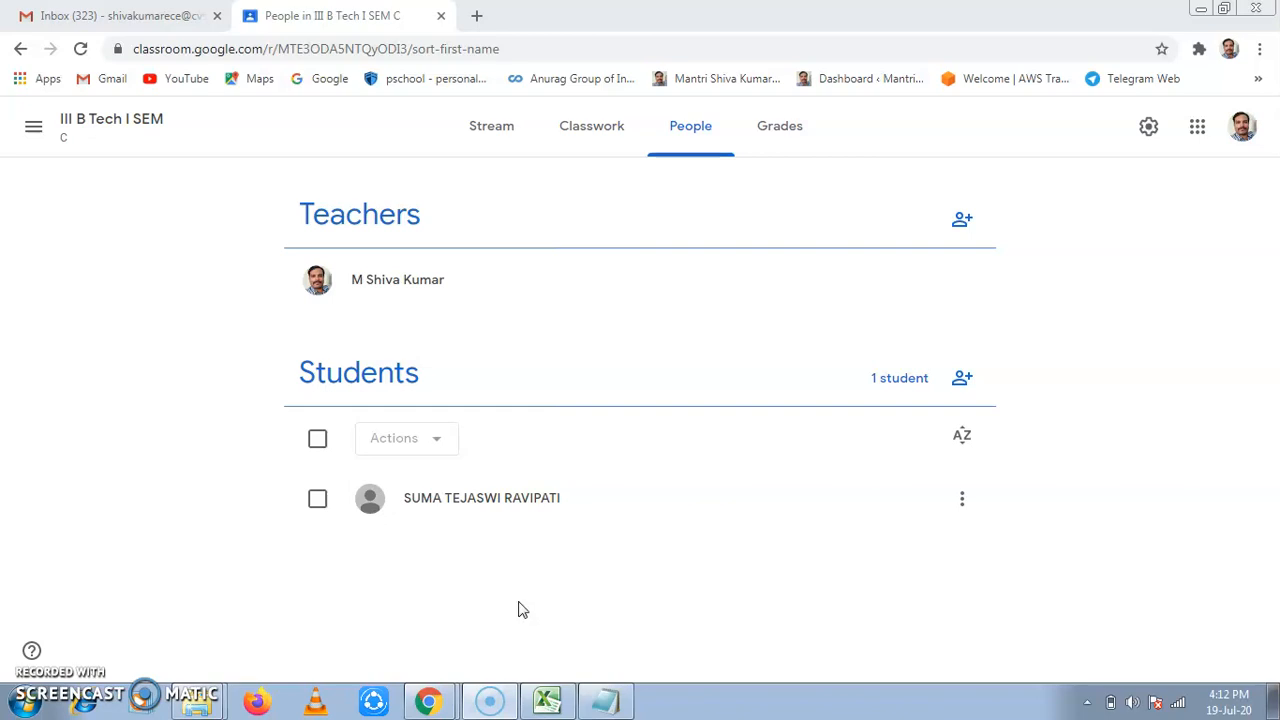
mouse_move(175, 635)
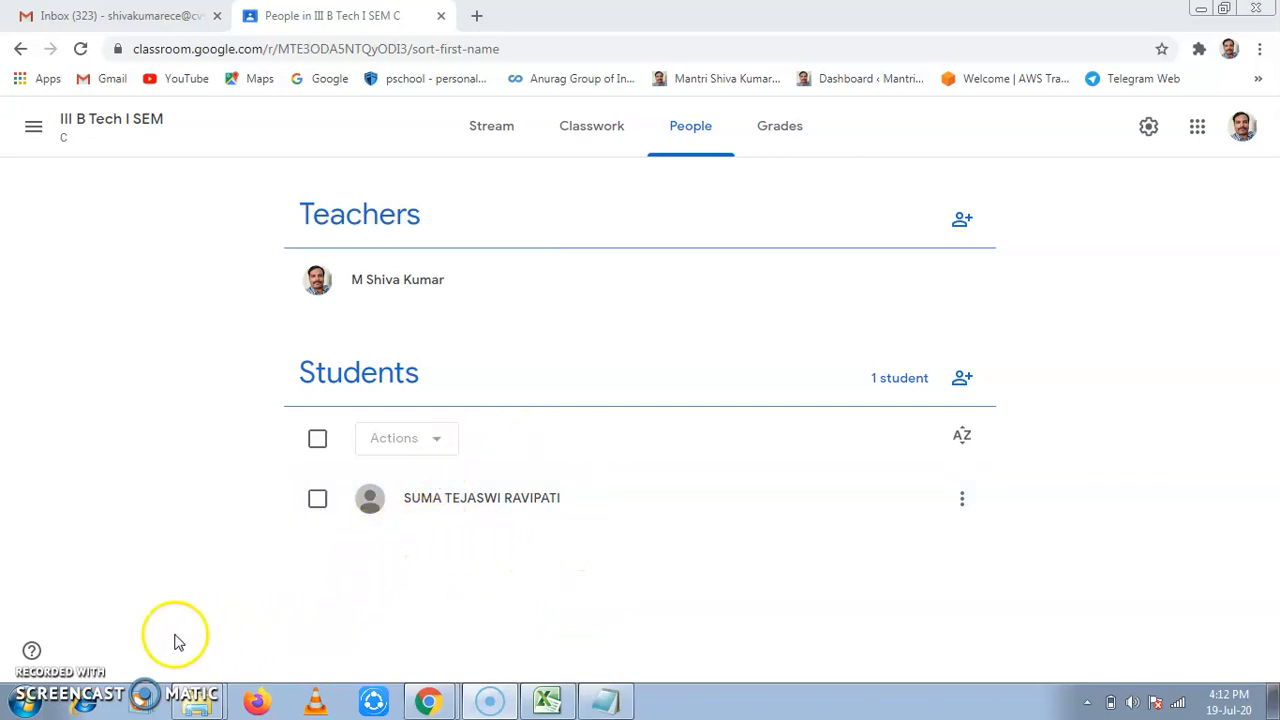